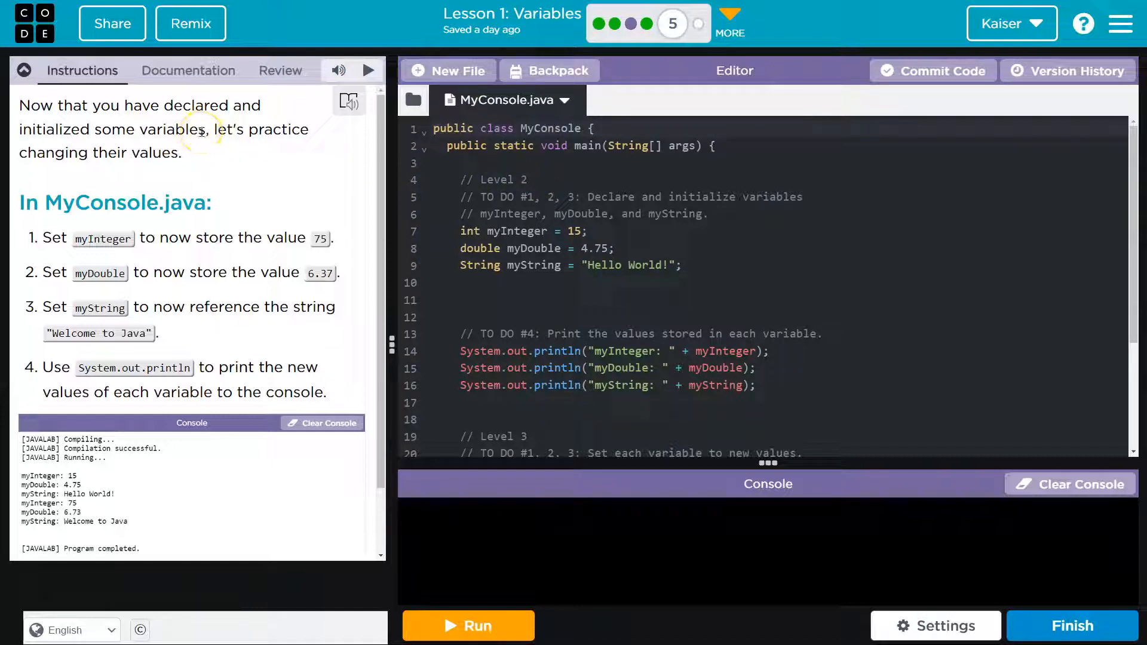
mouse_move(547, 376)
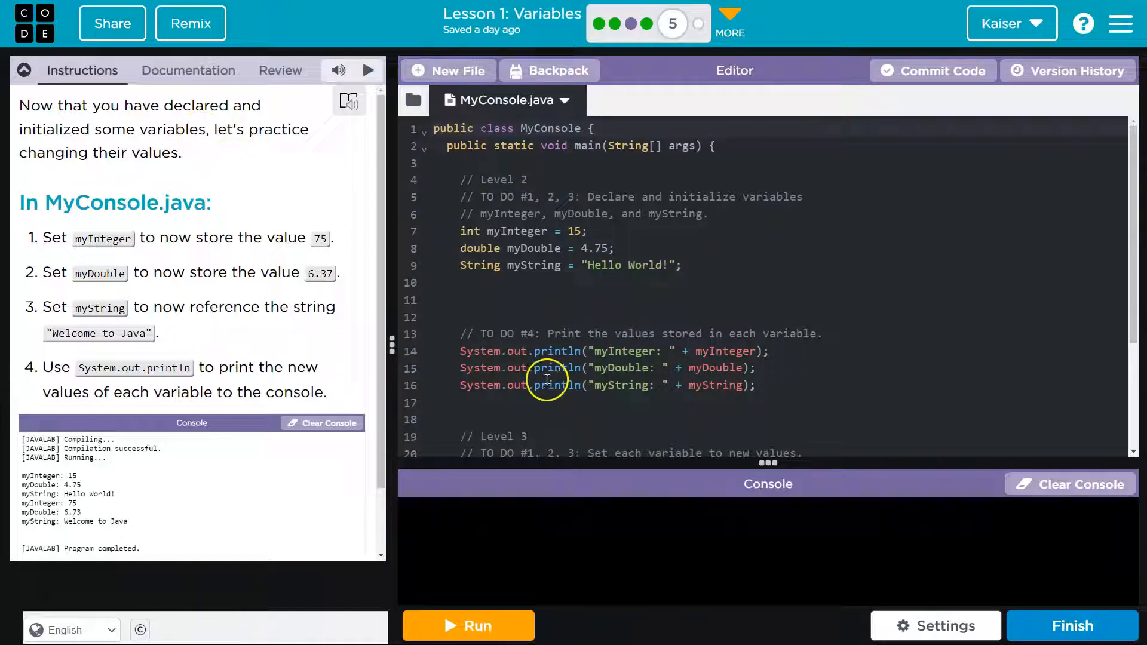
mouse_move(649, 23)
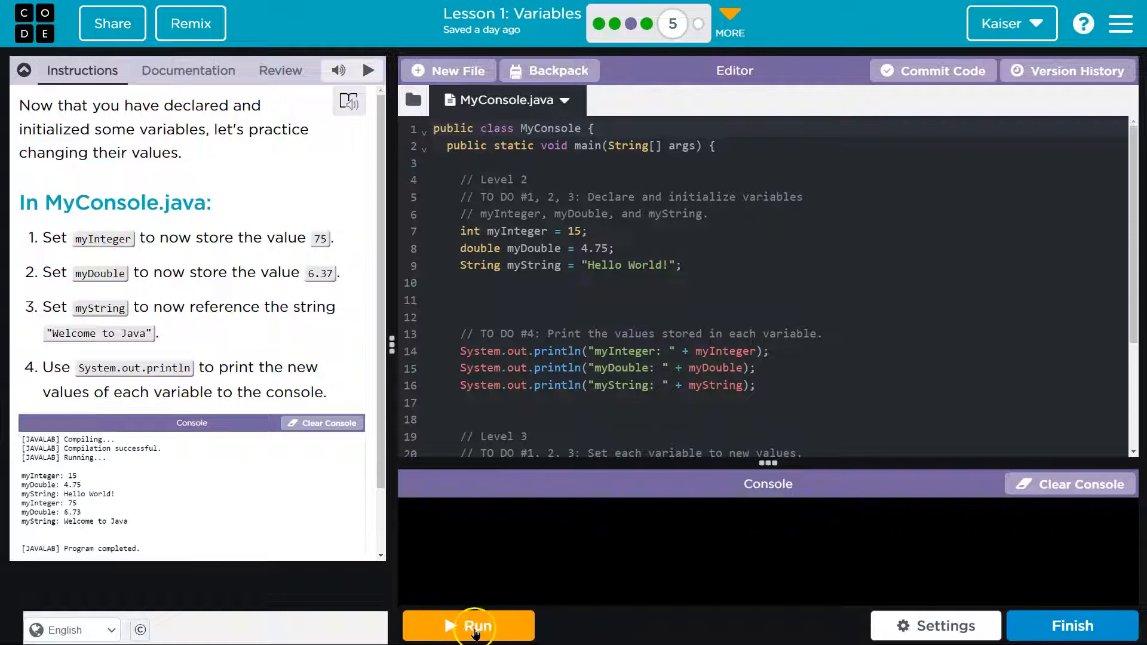
- Run MyConsole.java so the console prints myInteger 15, myDouble 4.75 and myString Hello World!
click(467, 626)
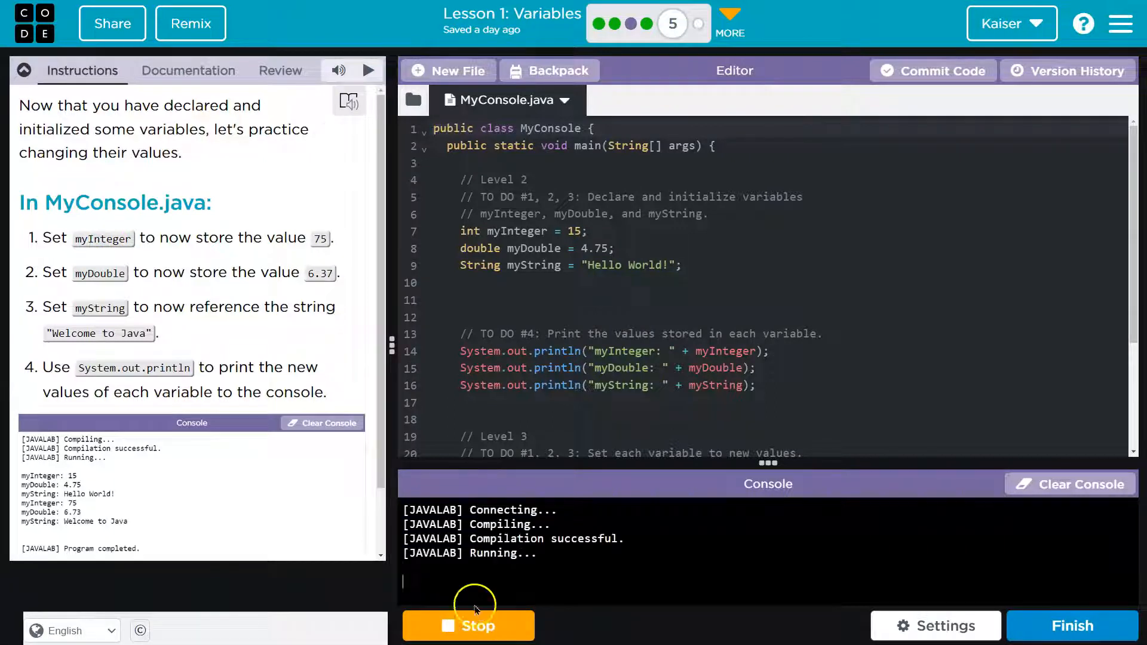
click(468, 626)
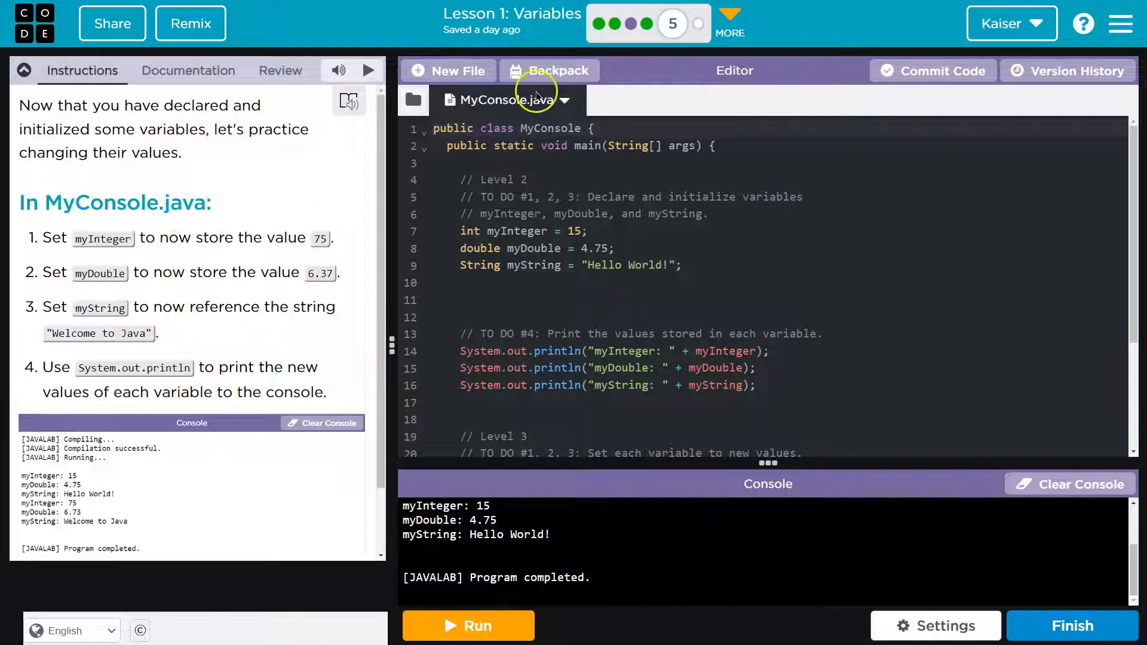
mouse_move(143, 250)
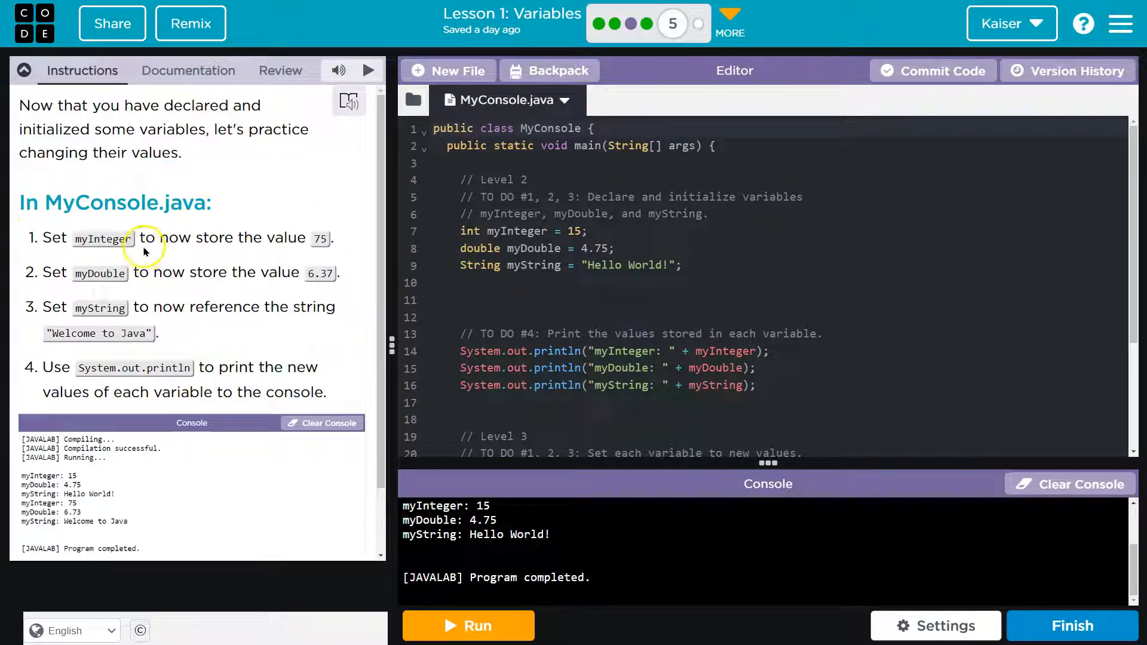
mouse_move(307, 238)
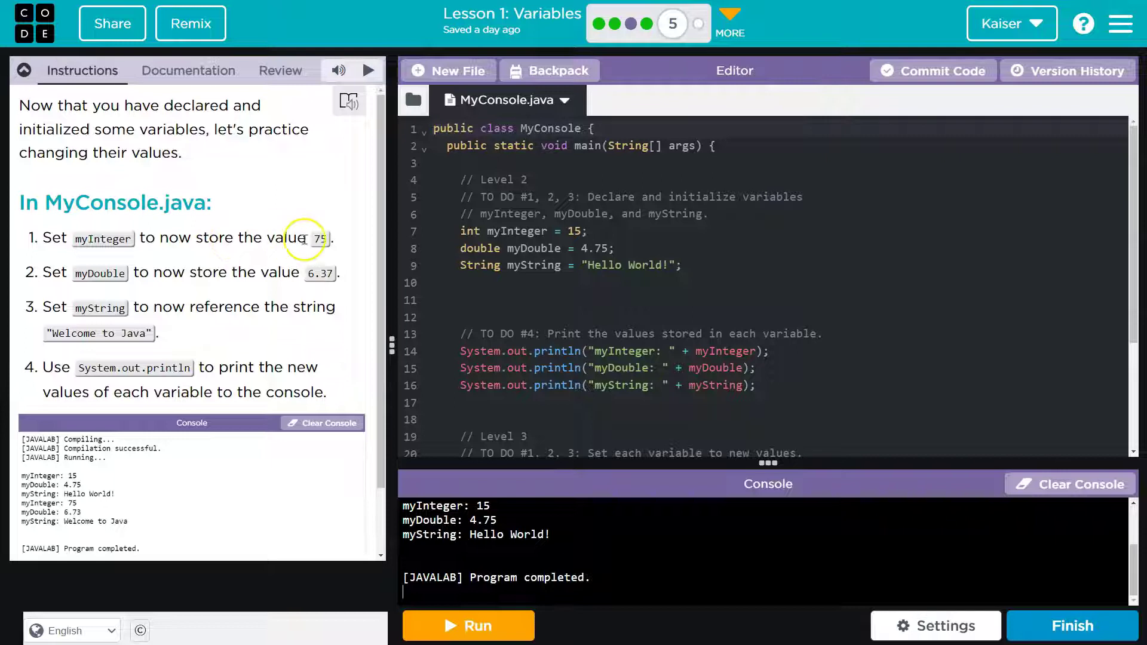
- Under the Level 3 comment, add the reassignment myInteger = 75; on line 21
scroll(down, 3)
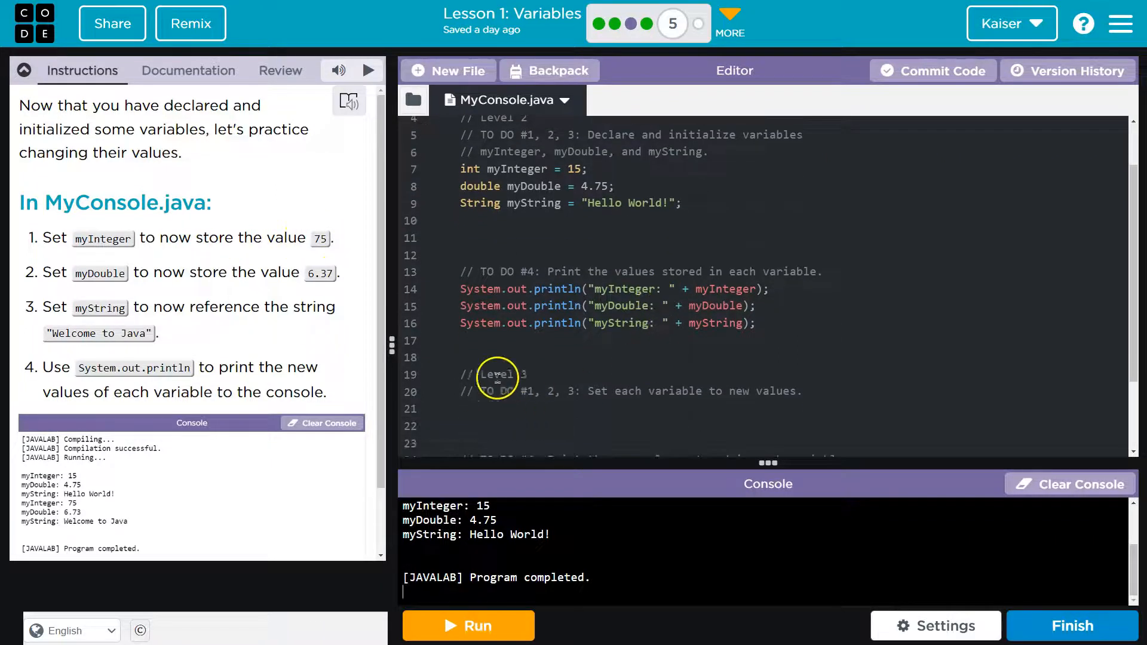
mouse_move(671, 24)
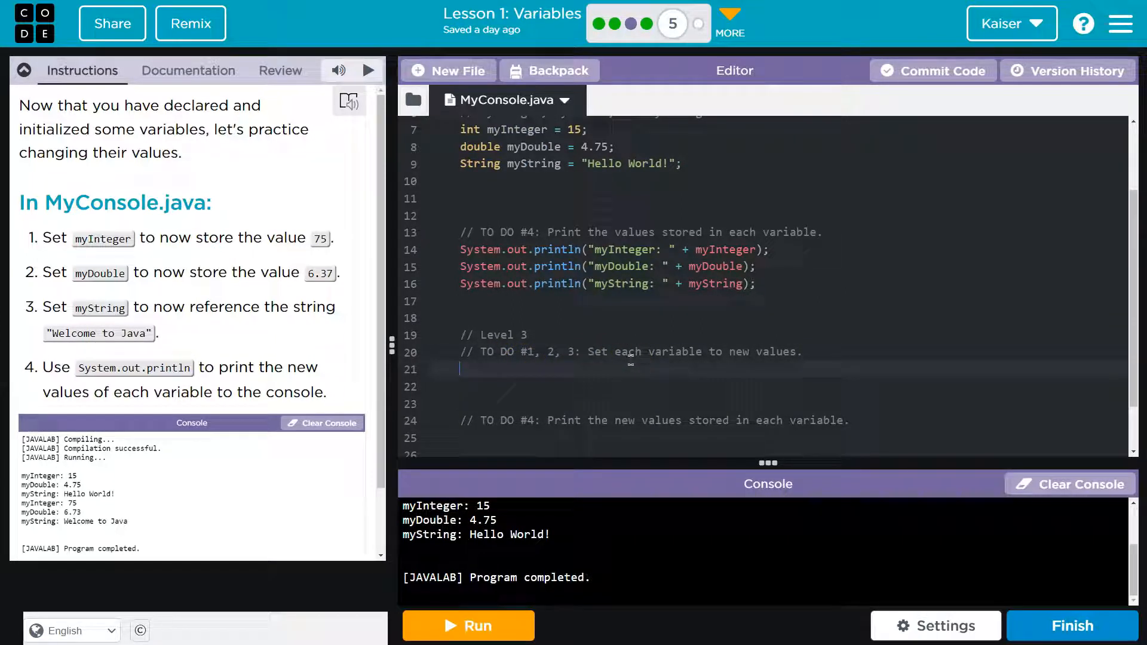
text(my)
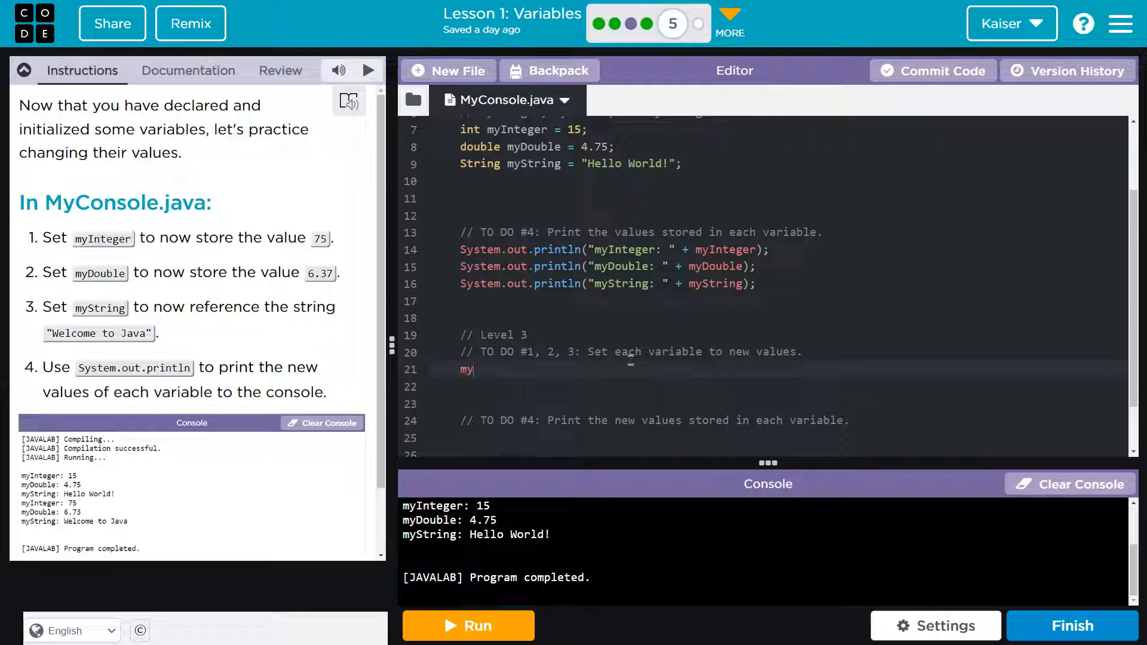
text(Integer)
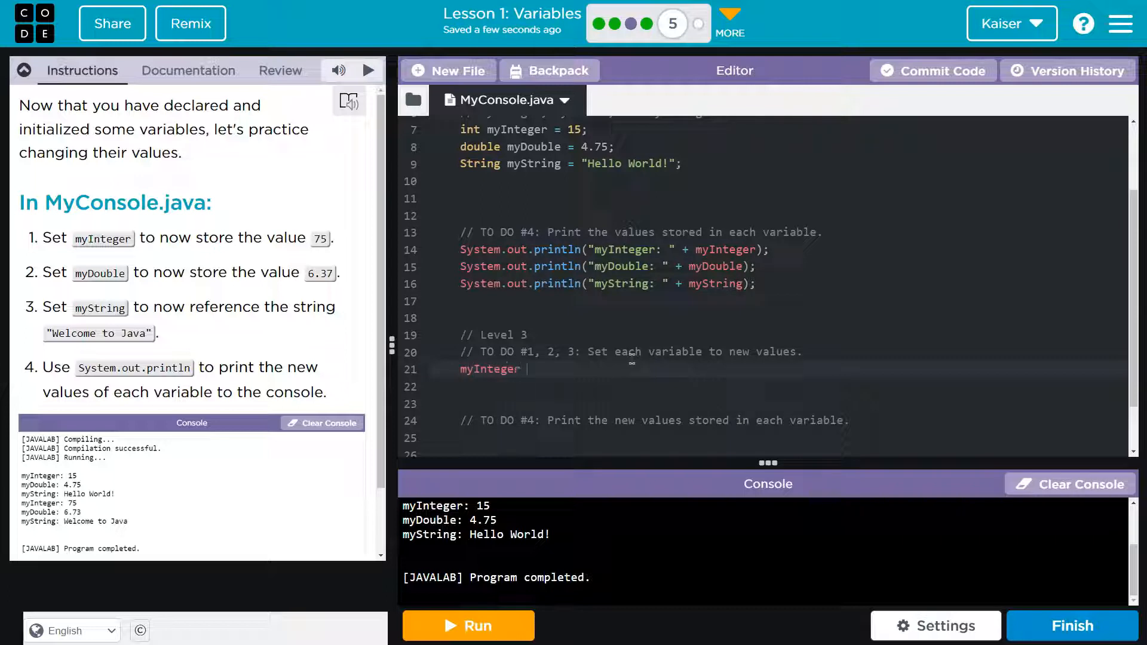
text(=)
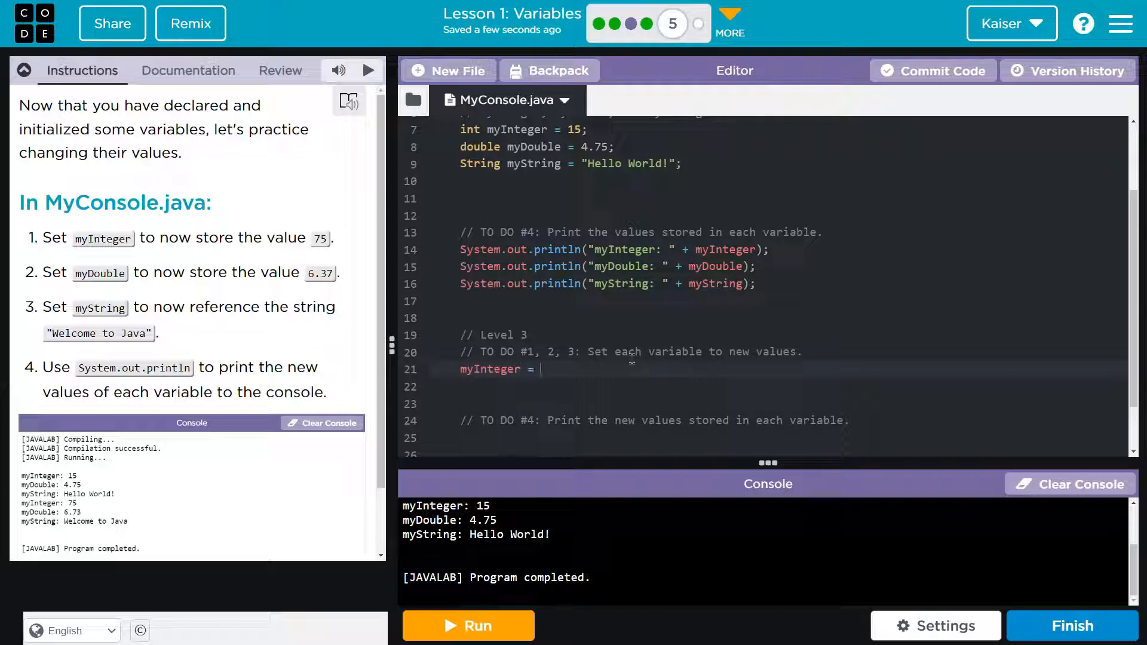
text(75;)
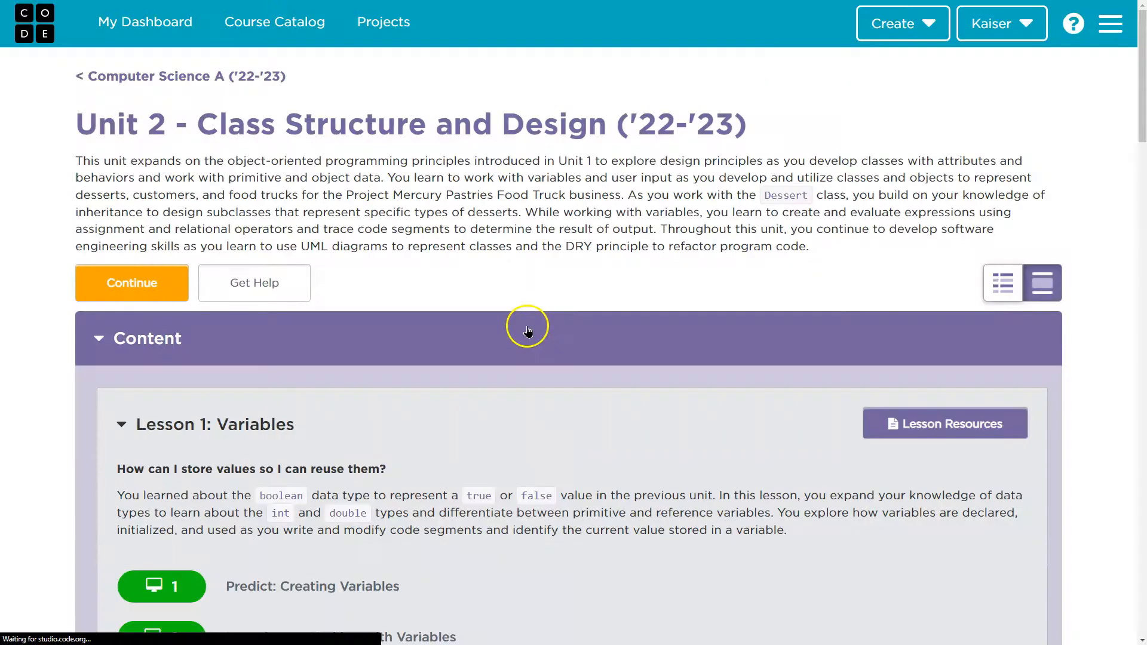
- Read the Lesson 1: Variables vocabulary, highlighting the definition of declaration, then return to Java Lab
scroll(down, 3)
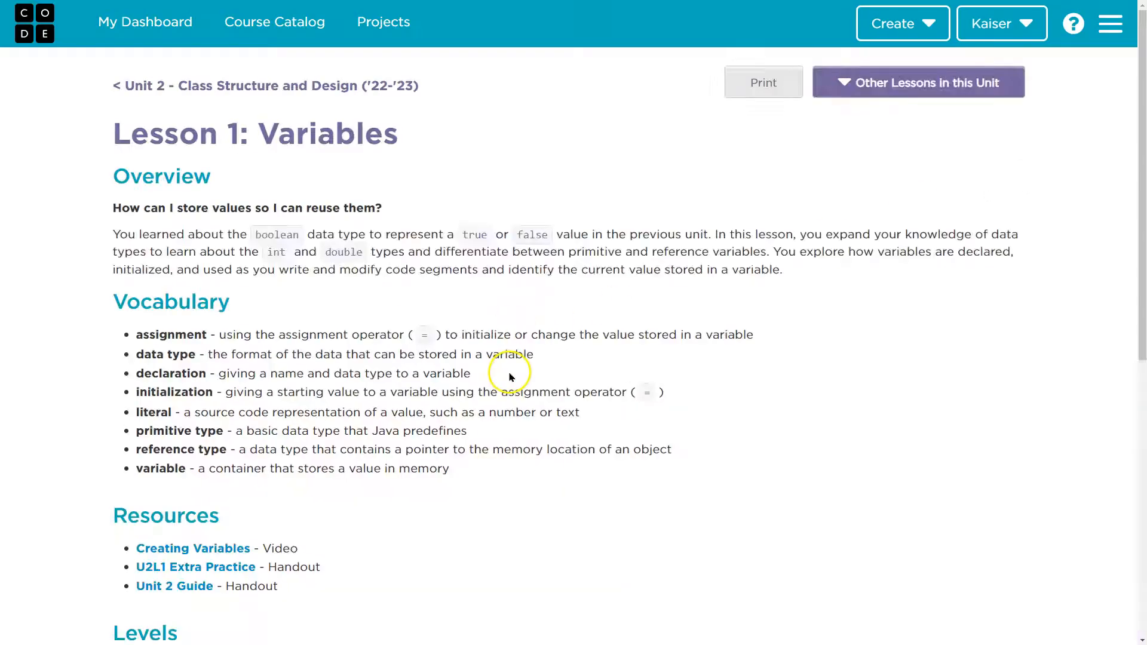
mouse_move(185, 368)
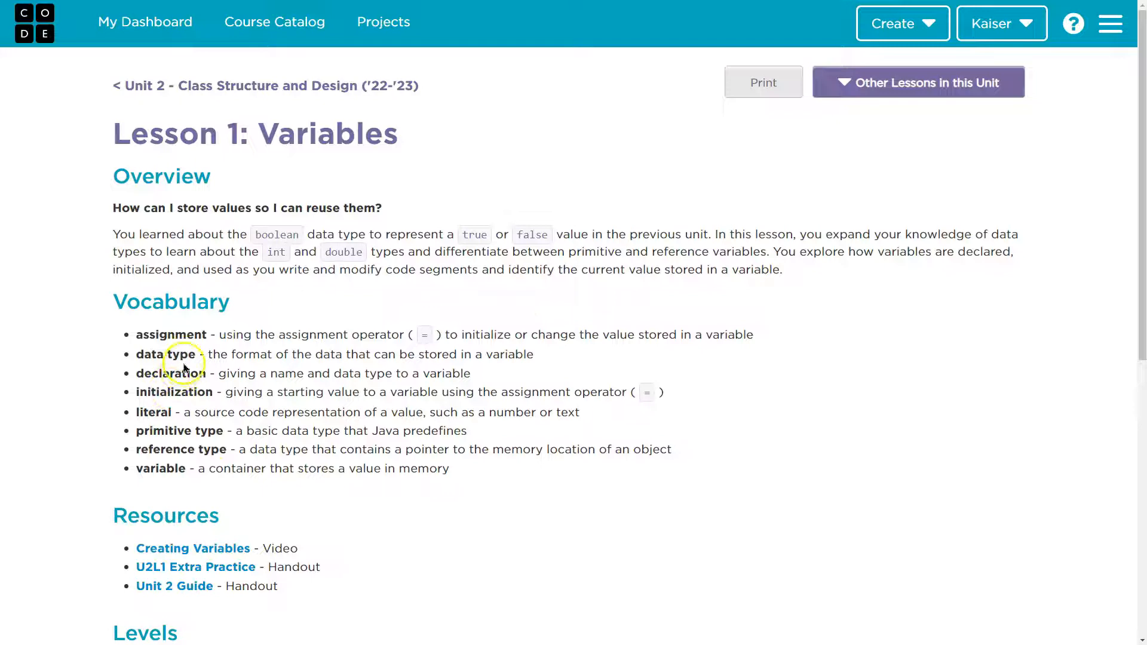
mouse_move(188, 391)
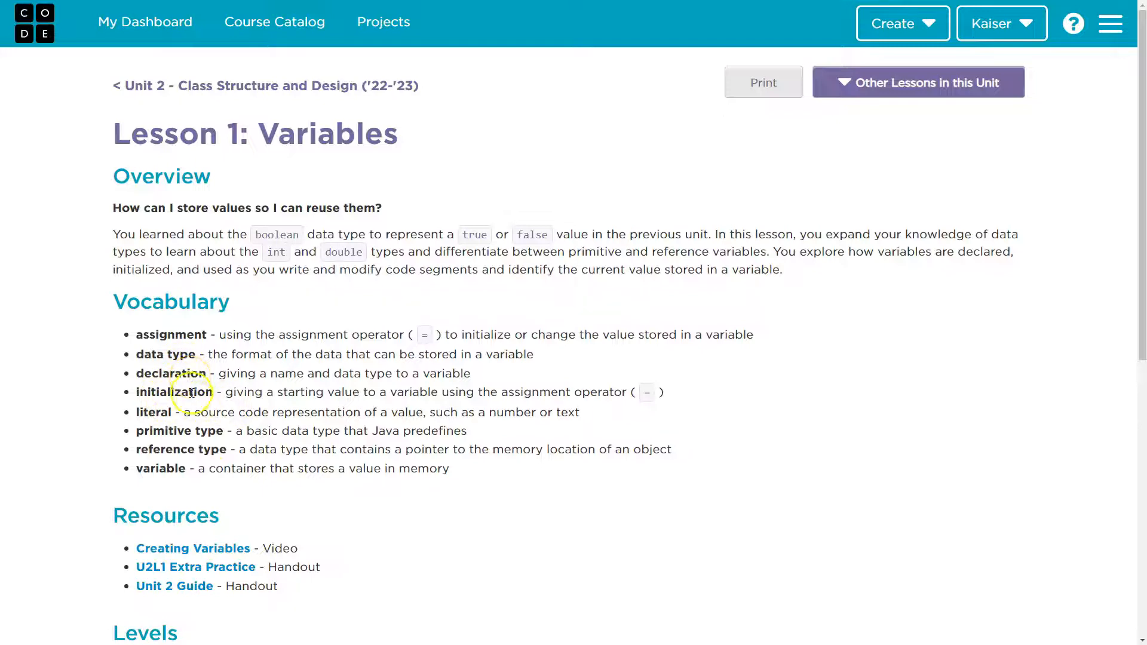
drag(299, 373, 469, 373)
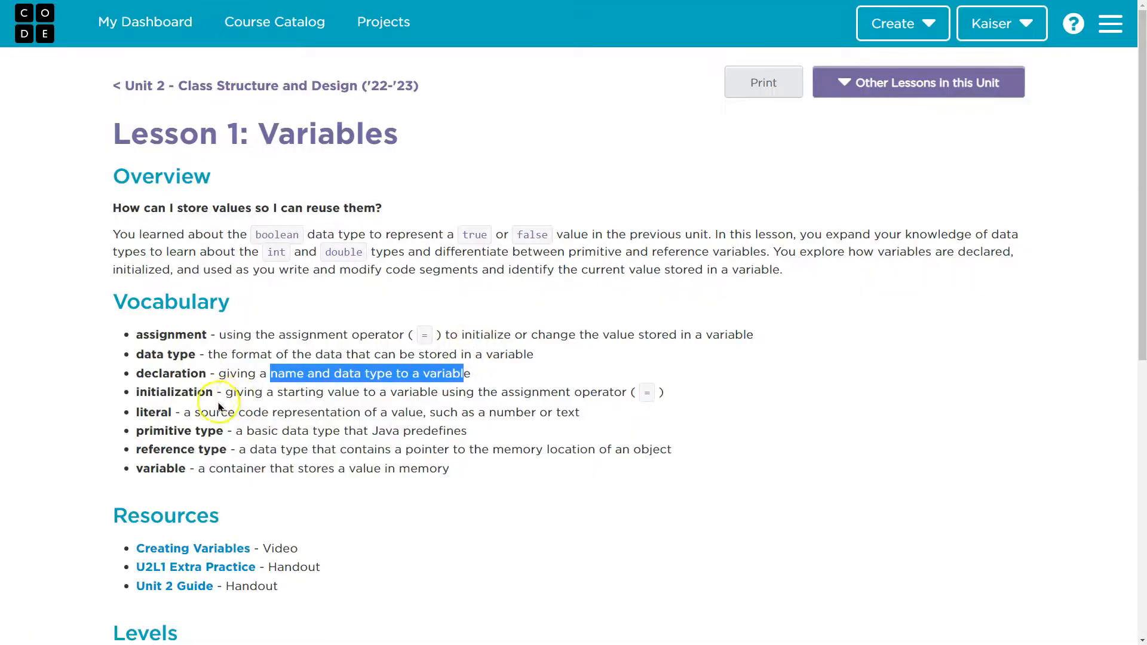
mouse_move(234, 404)
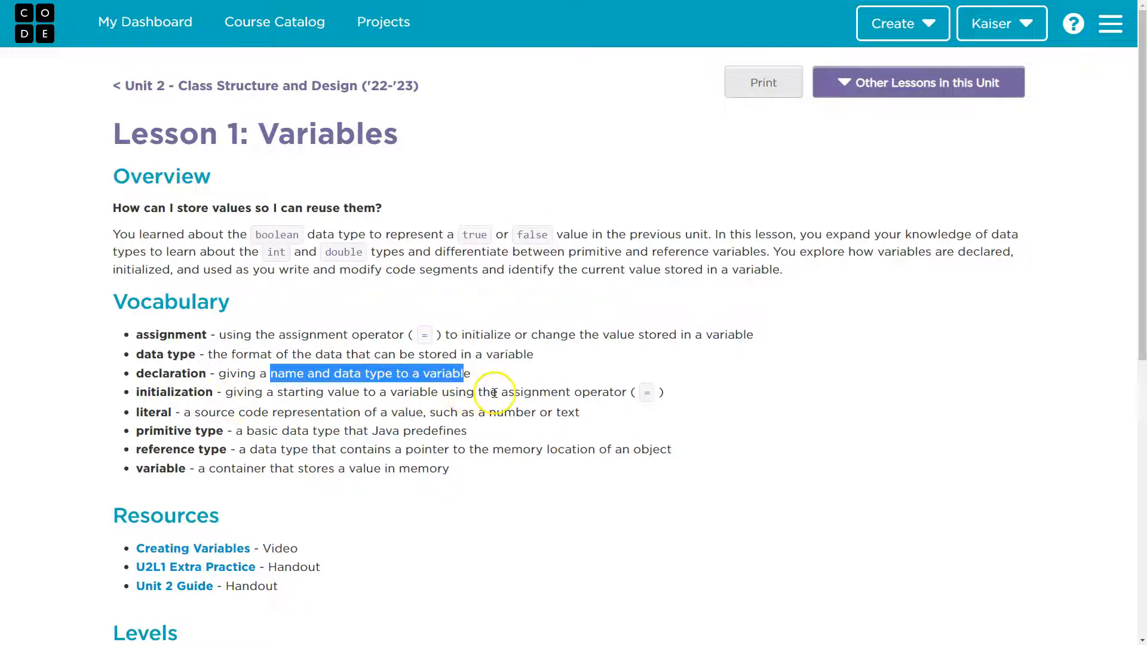
double_click(535, 391)
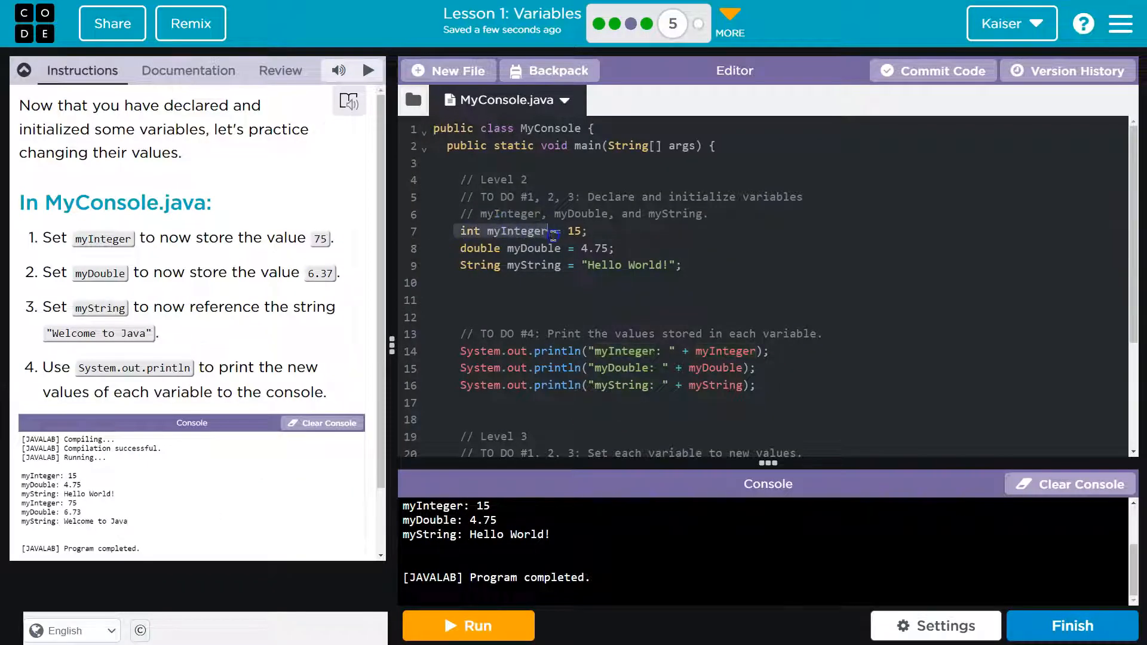
- Under Level 3, add the reassignment myDouble = 6.37; below the myInteger line
double_click(574, 231)
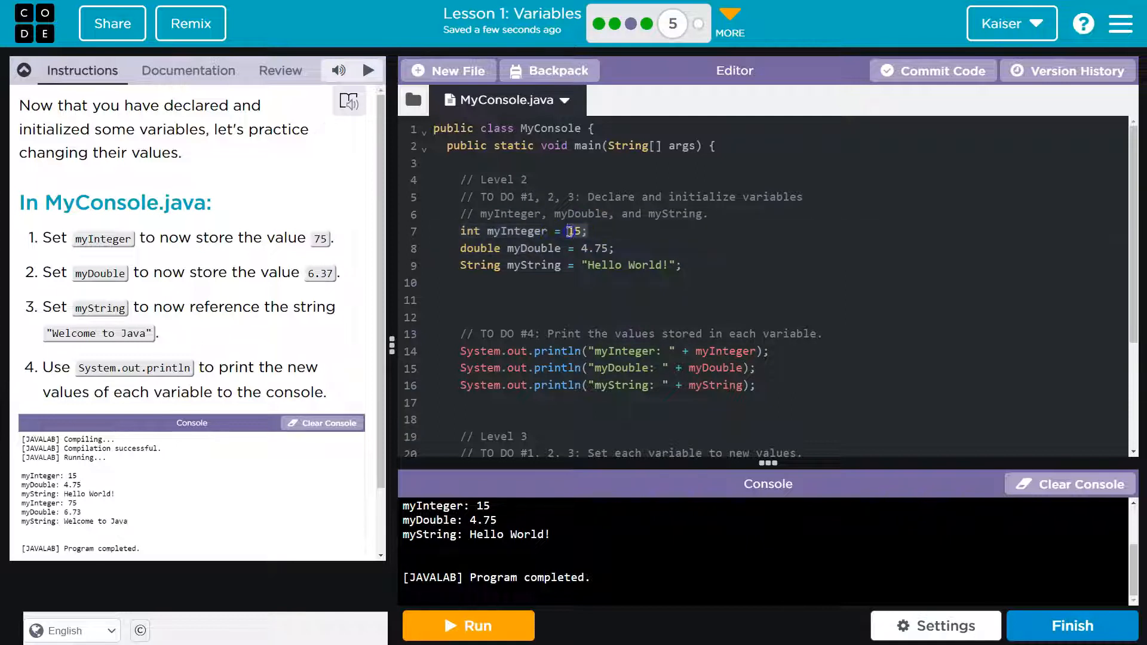
scroll(down, 3)
text(myInteger = 75;)
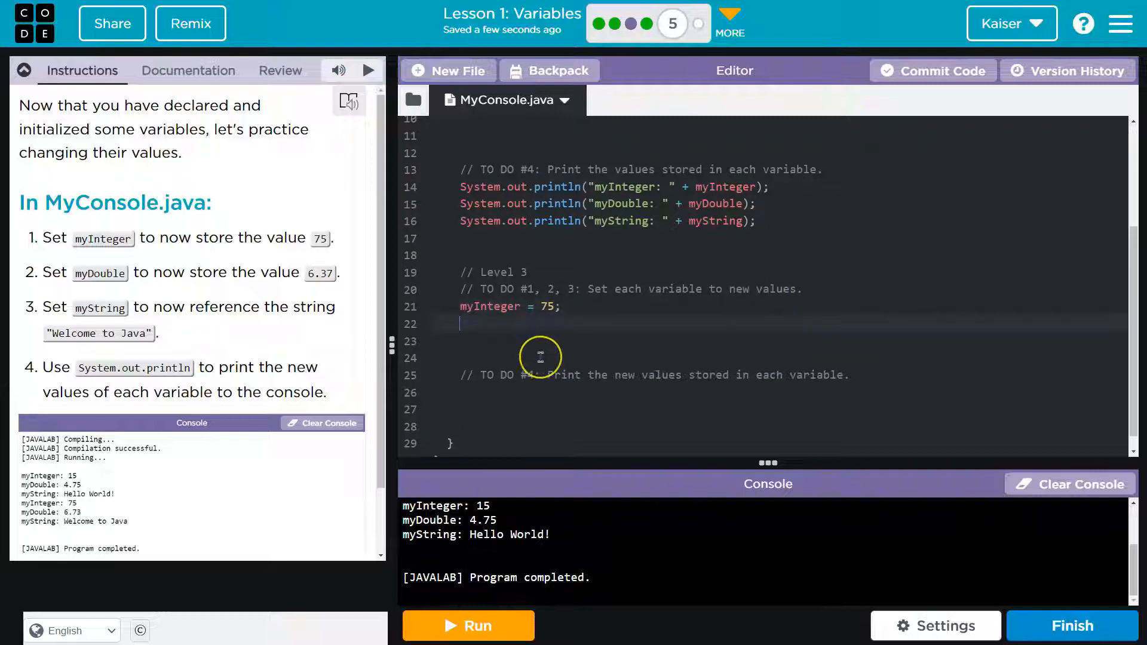
text(myD)
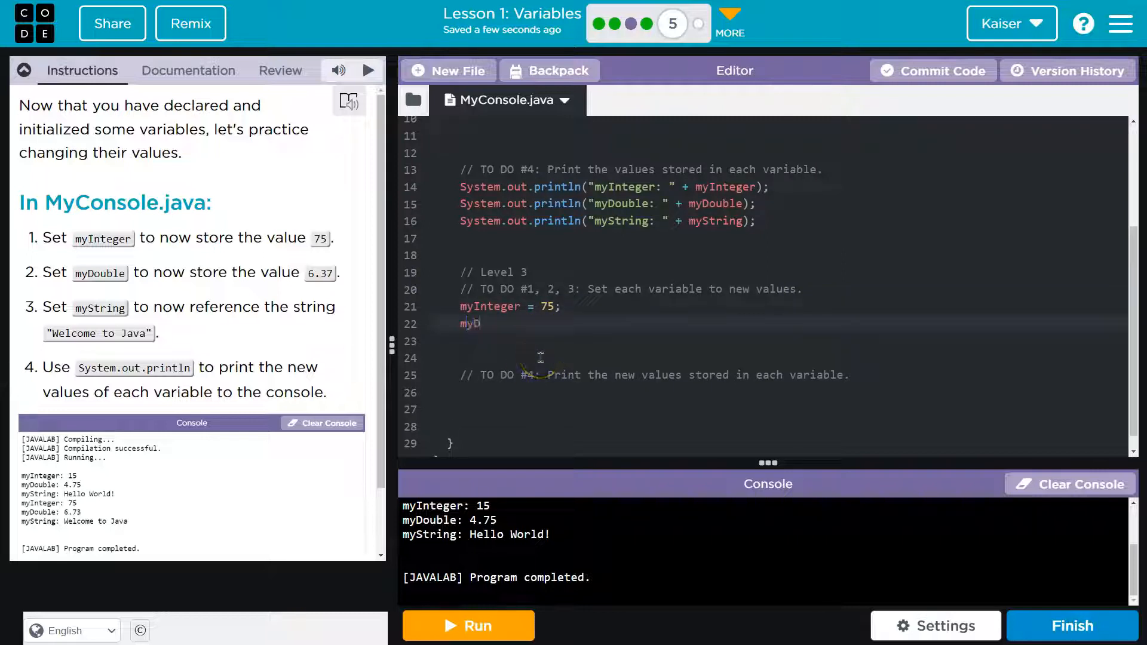
text(ouble =)
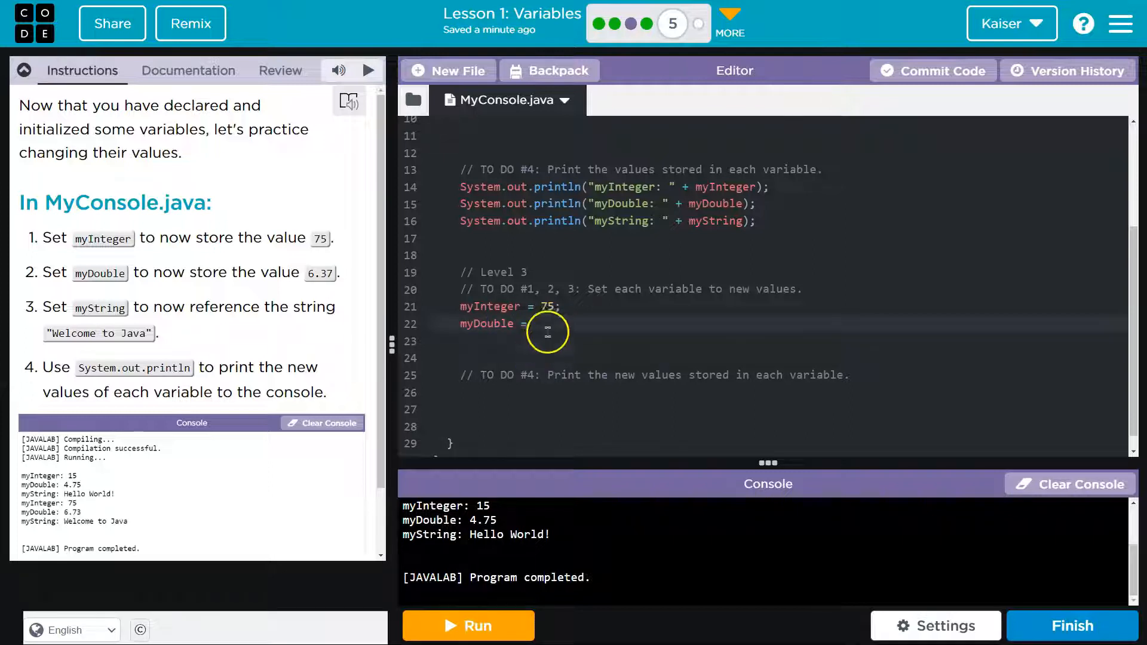
text(6.37;)
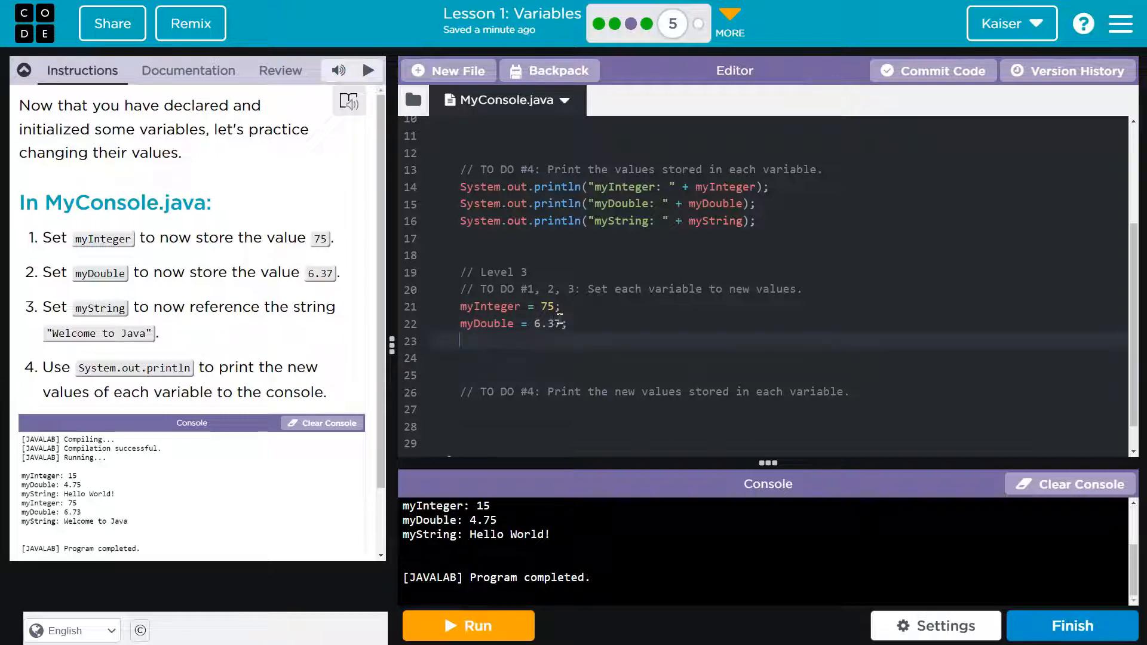
- Add the reassignment myString = "Welcome to Java"; on the next line
text(my)
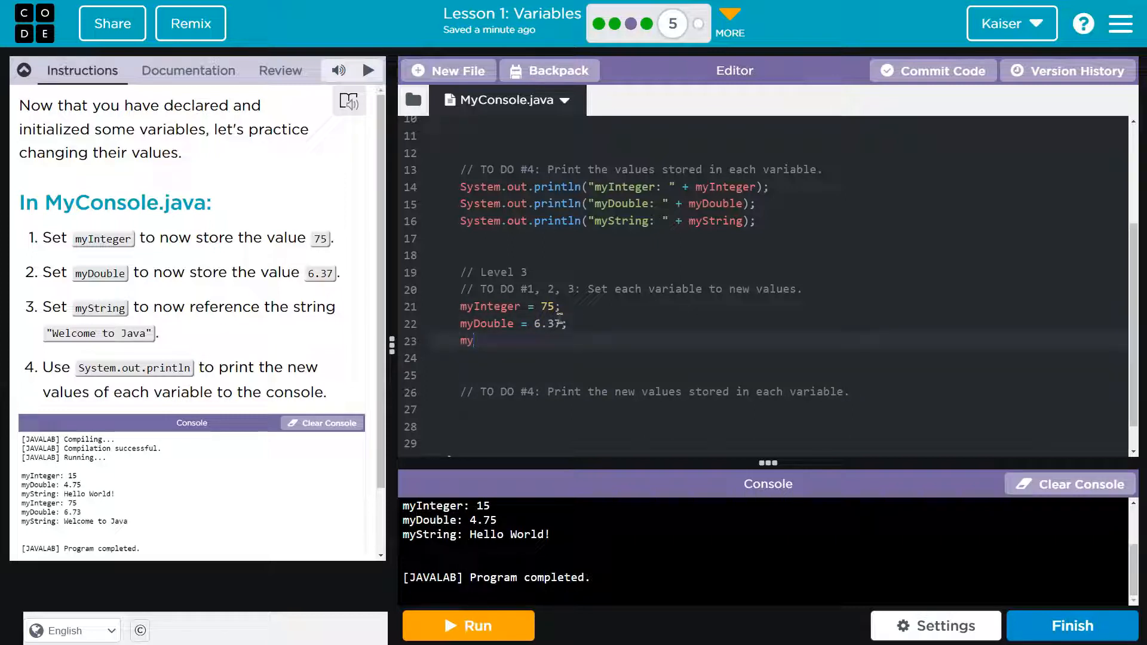
text(String =)
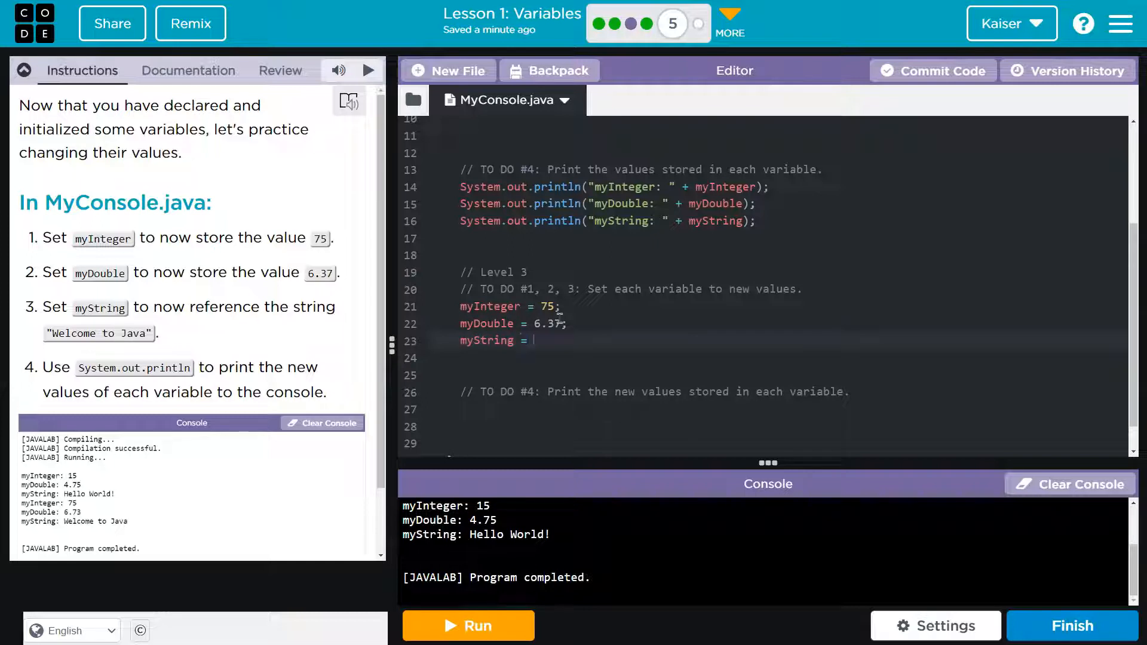
text("Well")
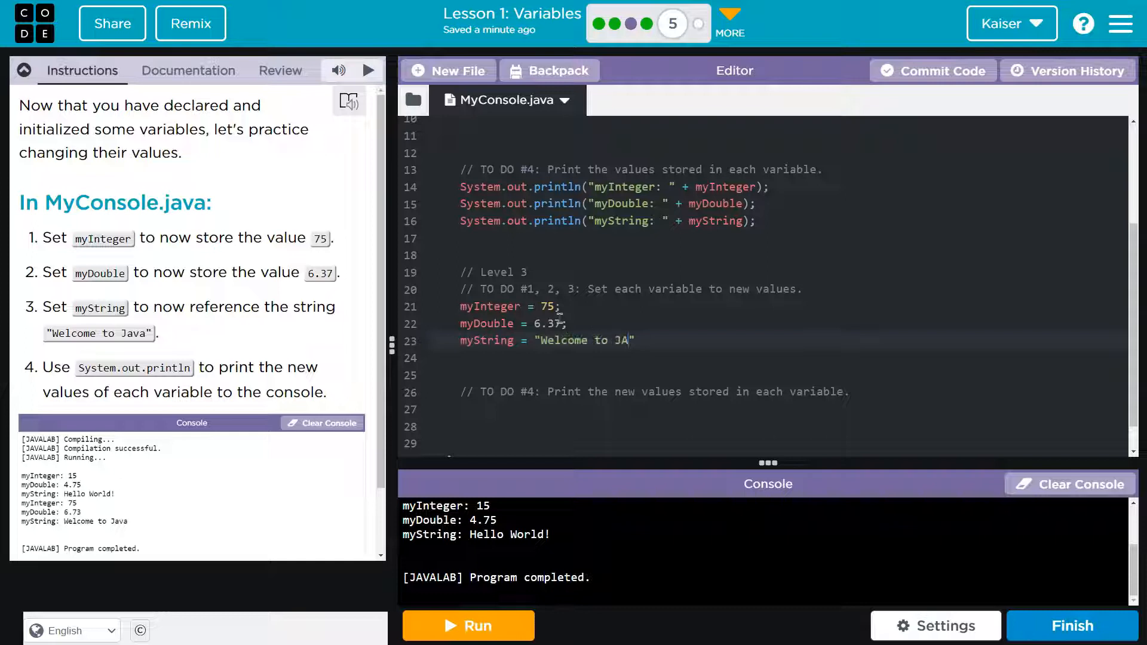
text(va)
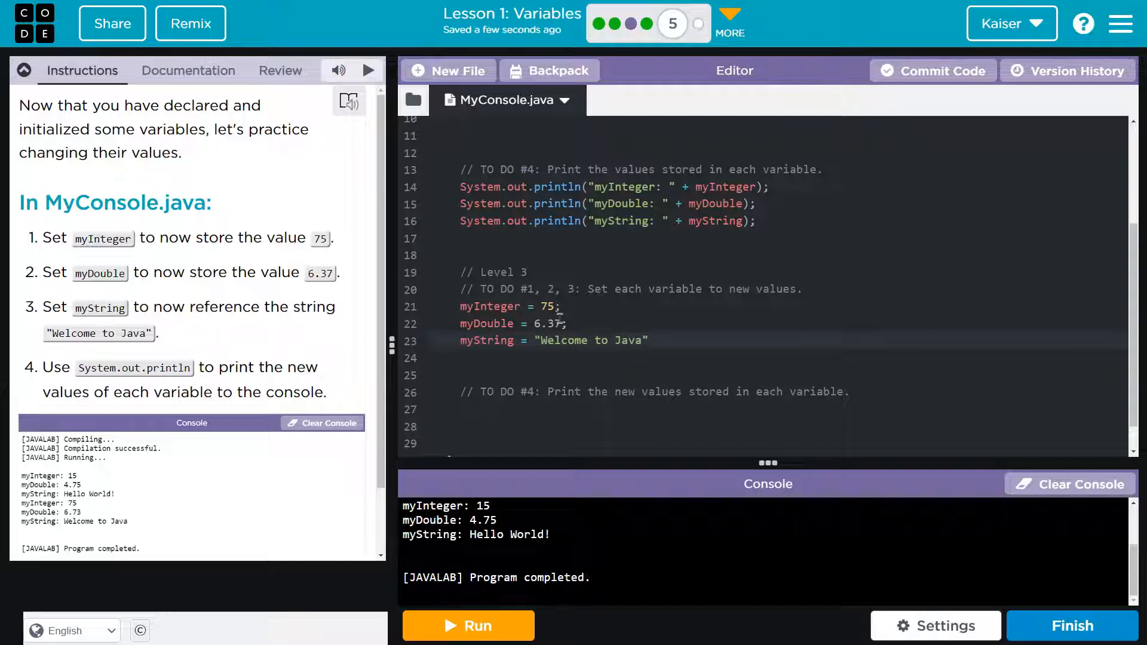
text(;)
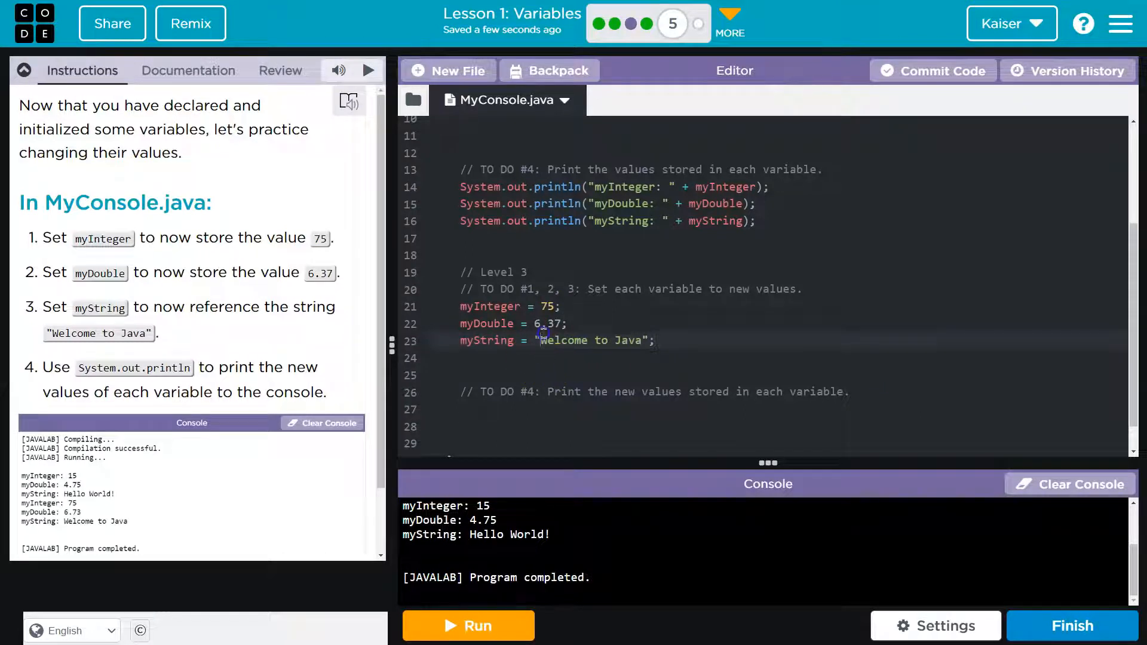
double_click(487, 324)
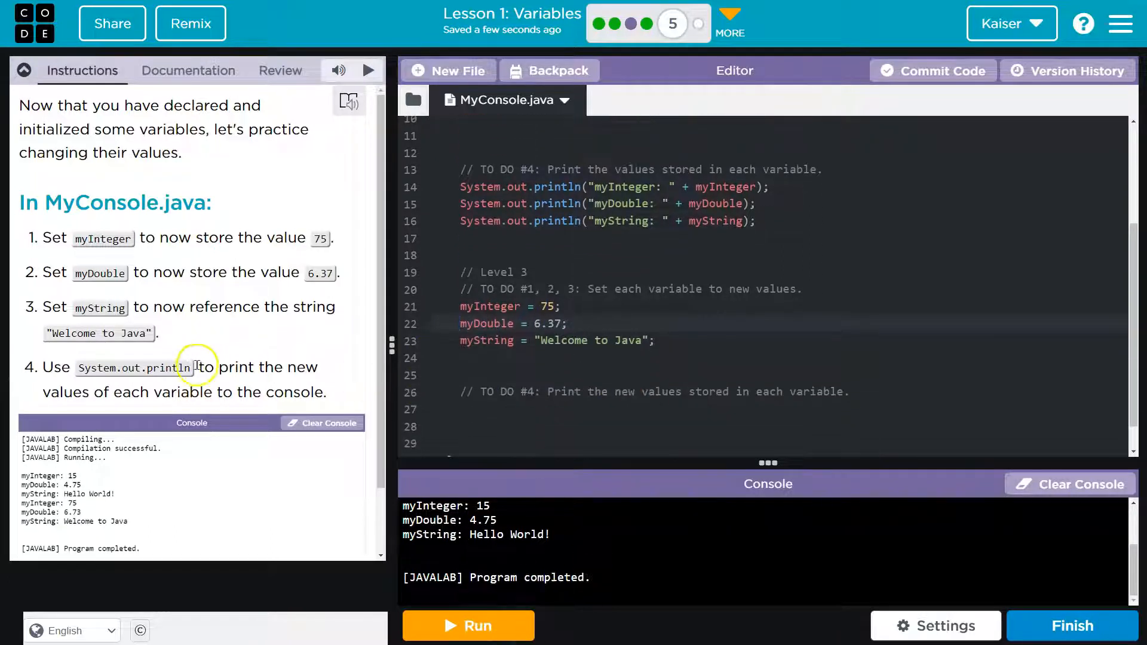
click(468, 626)
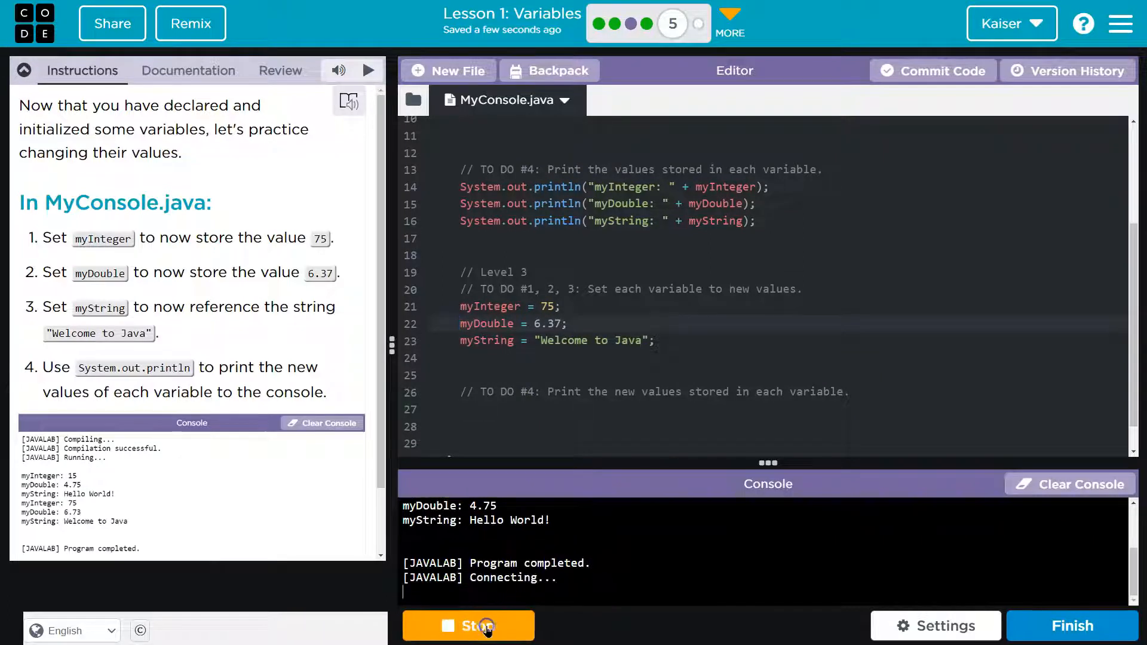
click(469, 626)
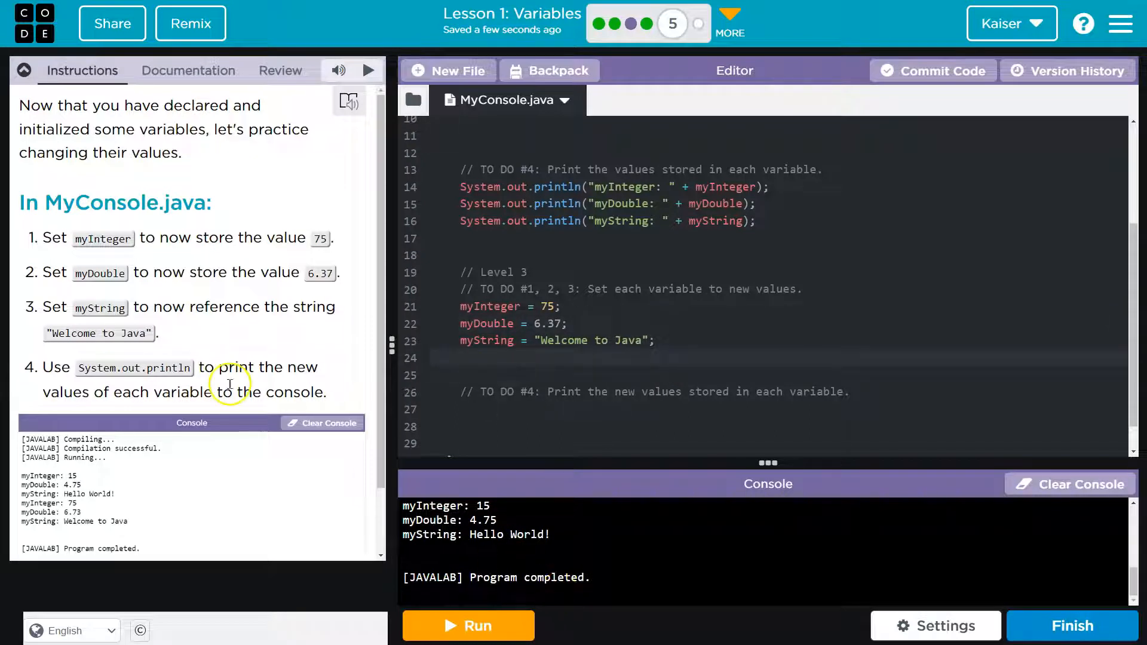
scroll(down, 3)
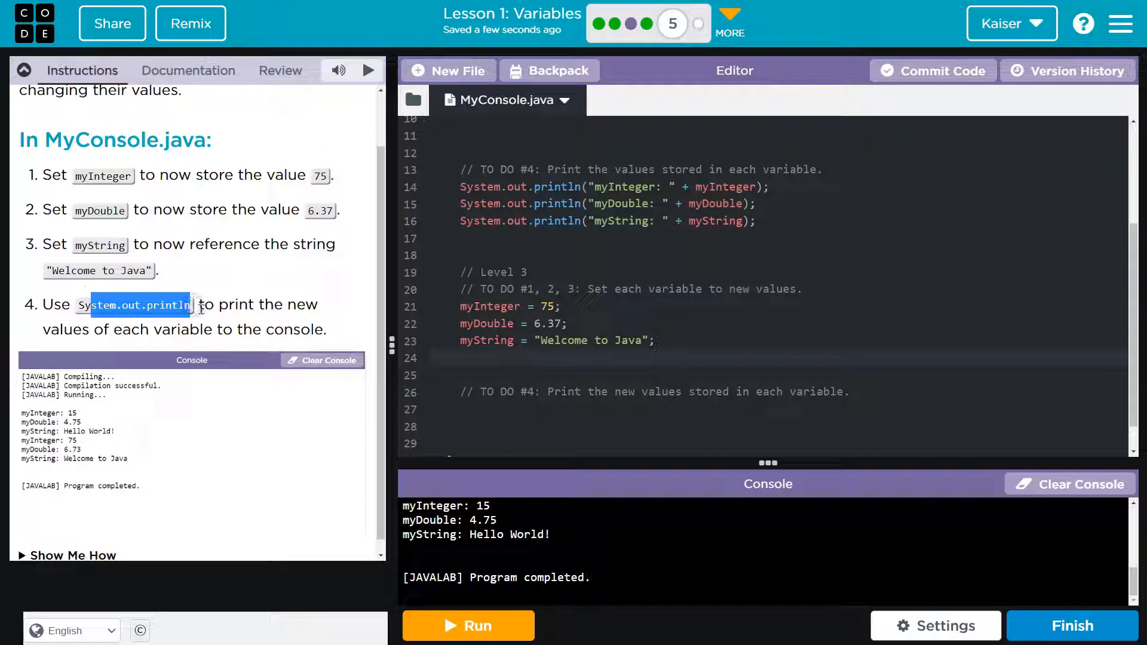
mouse_move(169, 331)
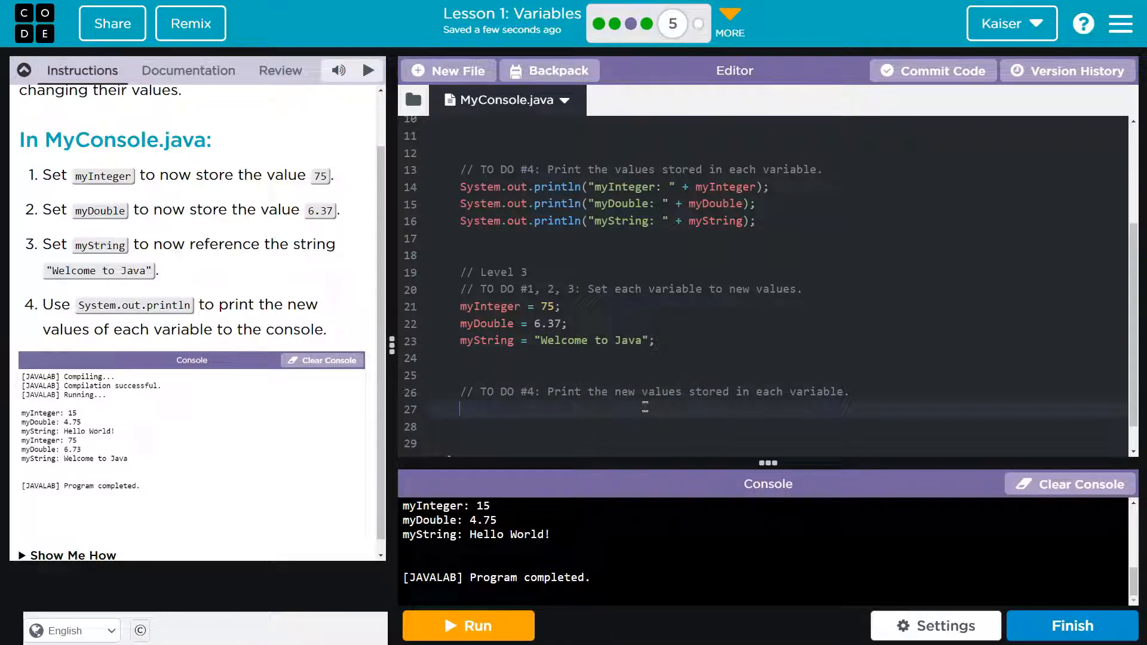
- Start an empty System.out.println() on line 27 and reveal the Show Me How hint
text(System)
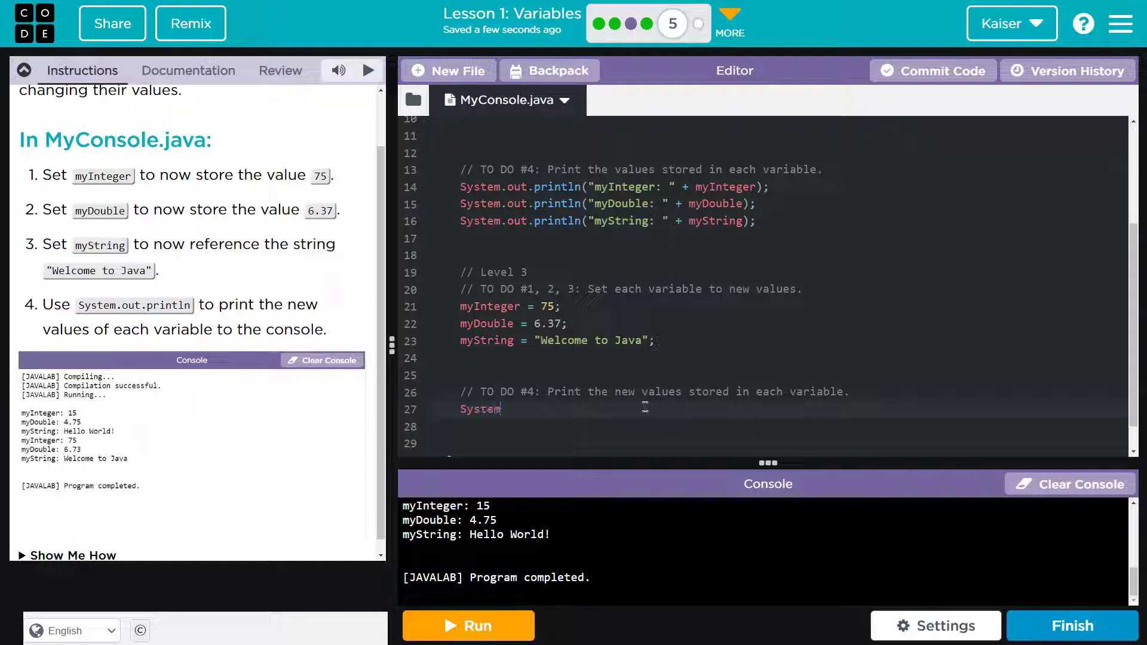
text(.out.println)
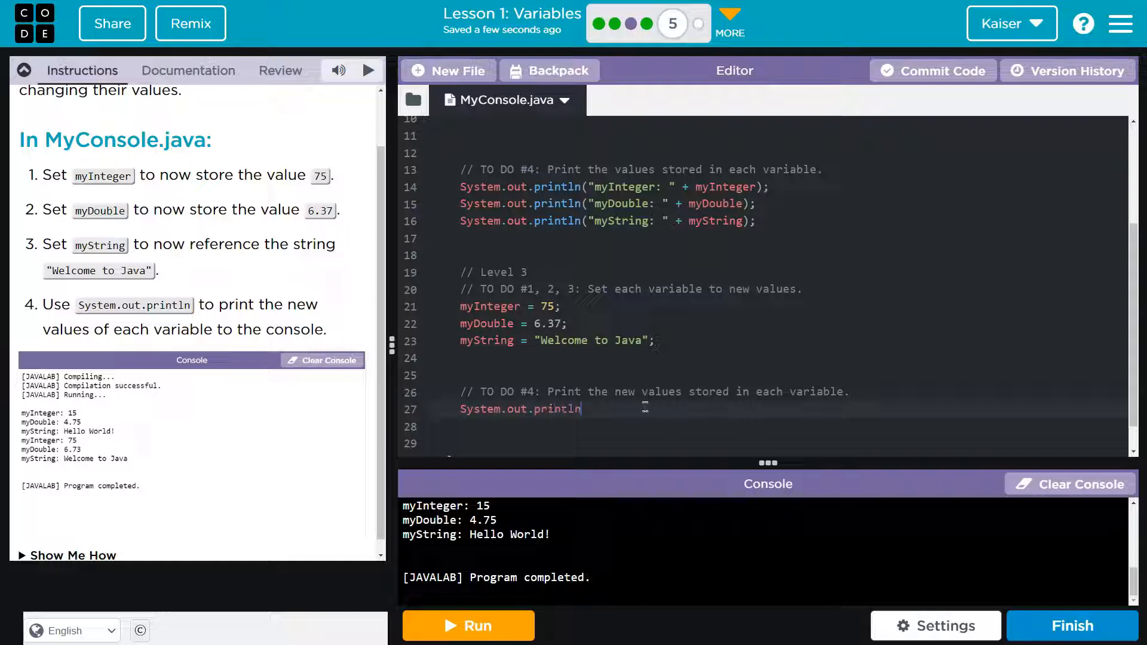
text(())
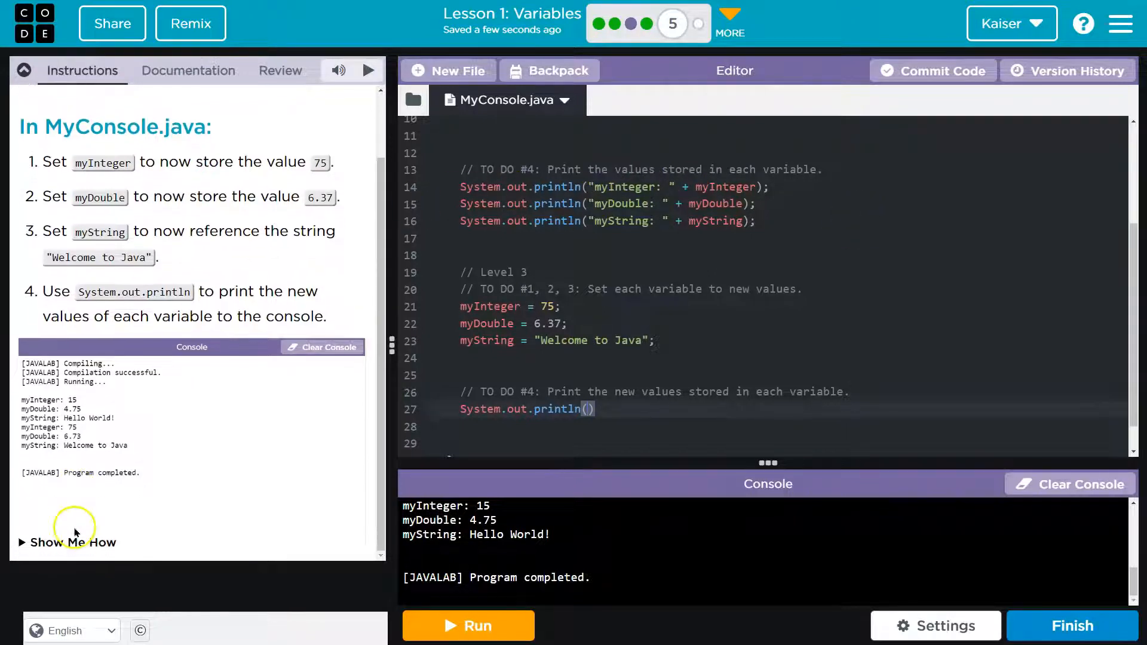
click(66, 542)
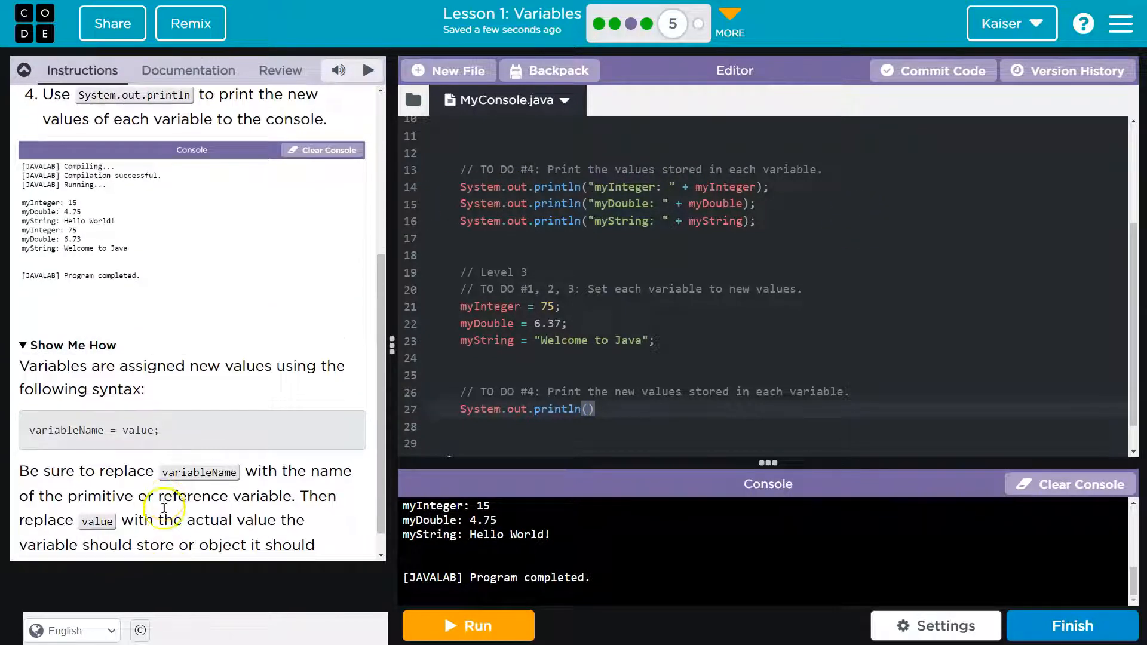
scroll(down, 3)
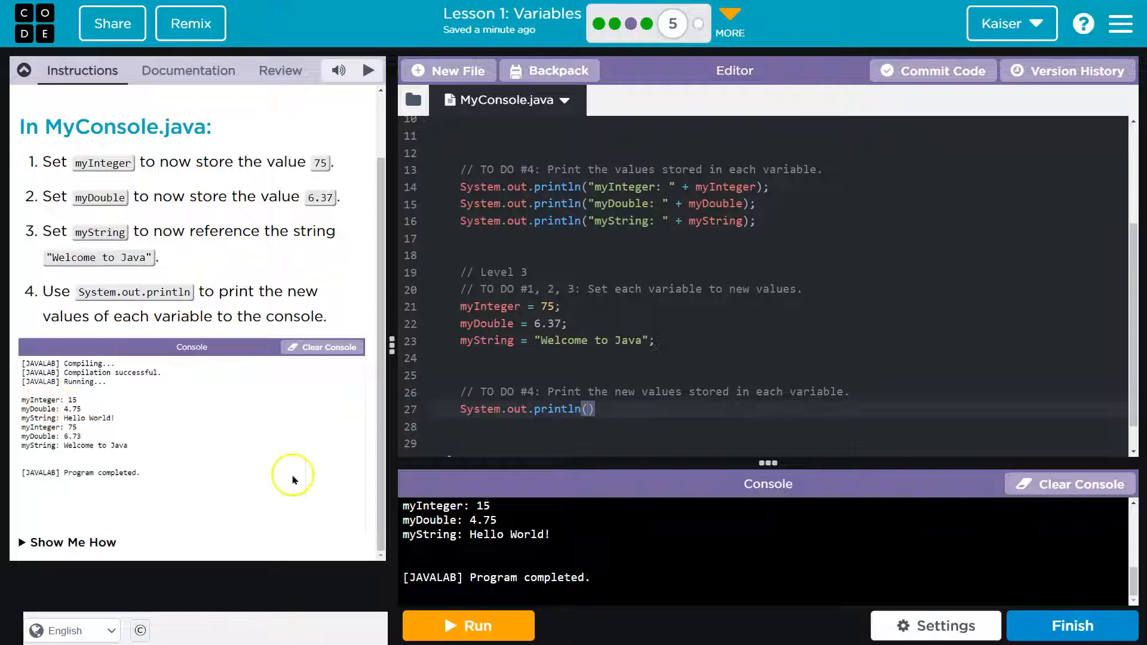
- Make line 27 print myInteger and run the program so 75 appears in the console
text(my)
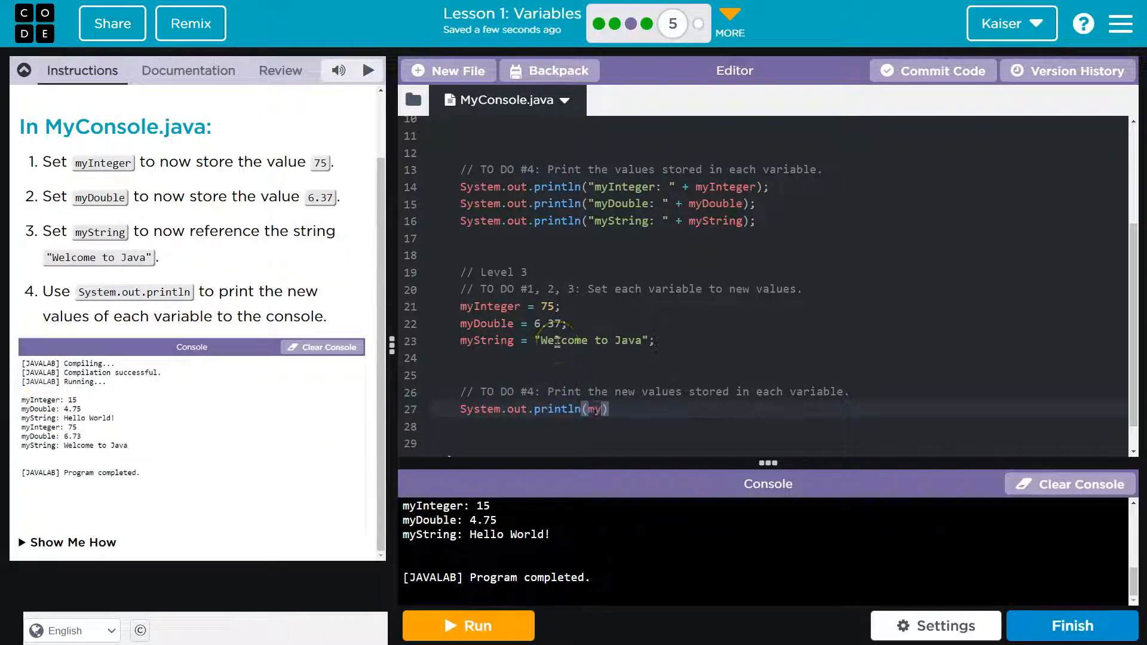
text(I)
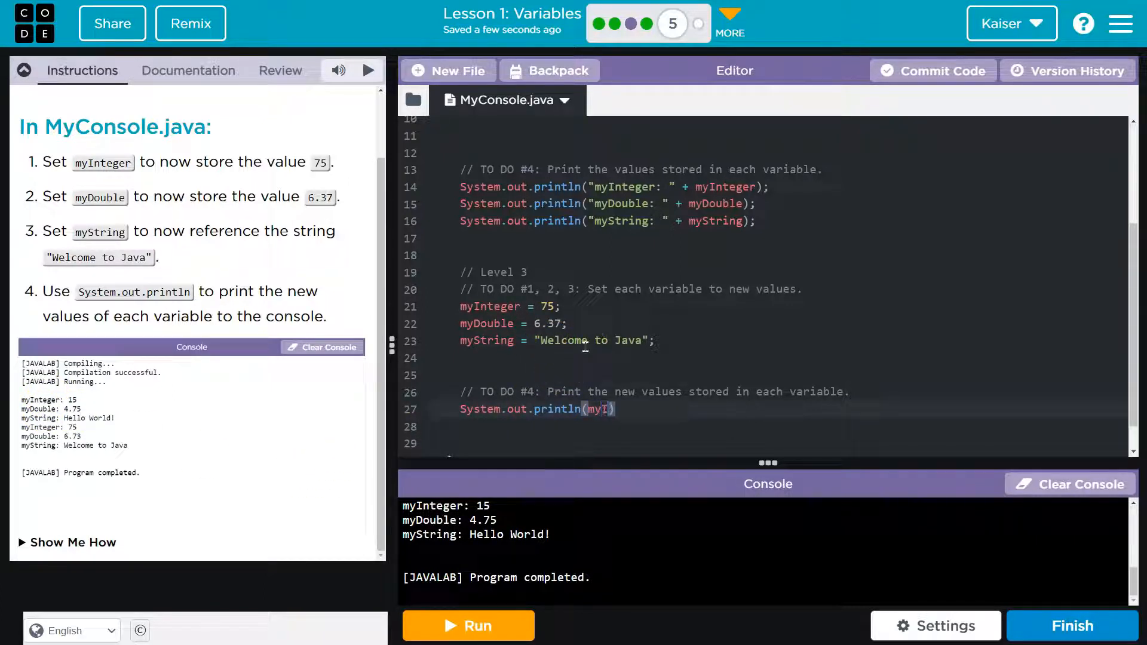
text(nteger)
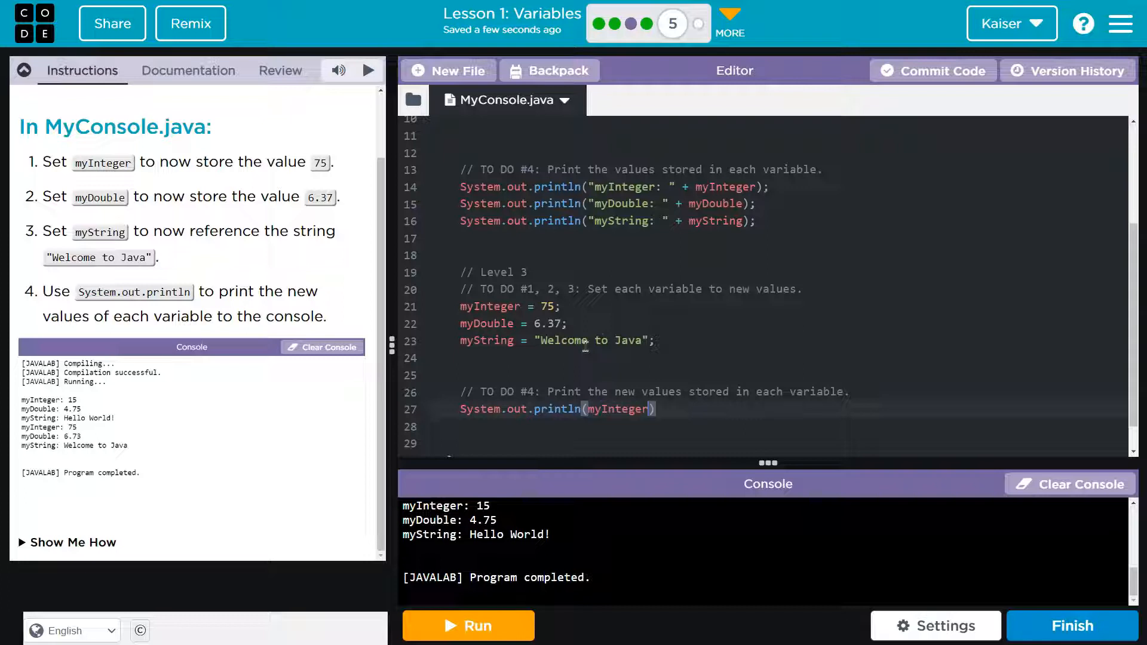
text(;)
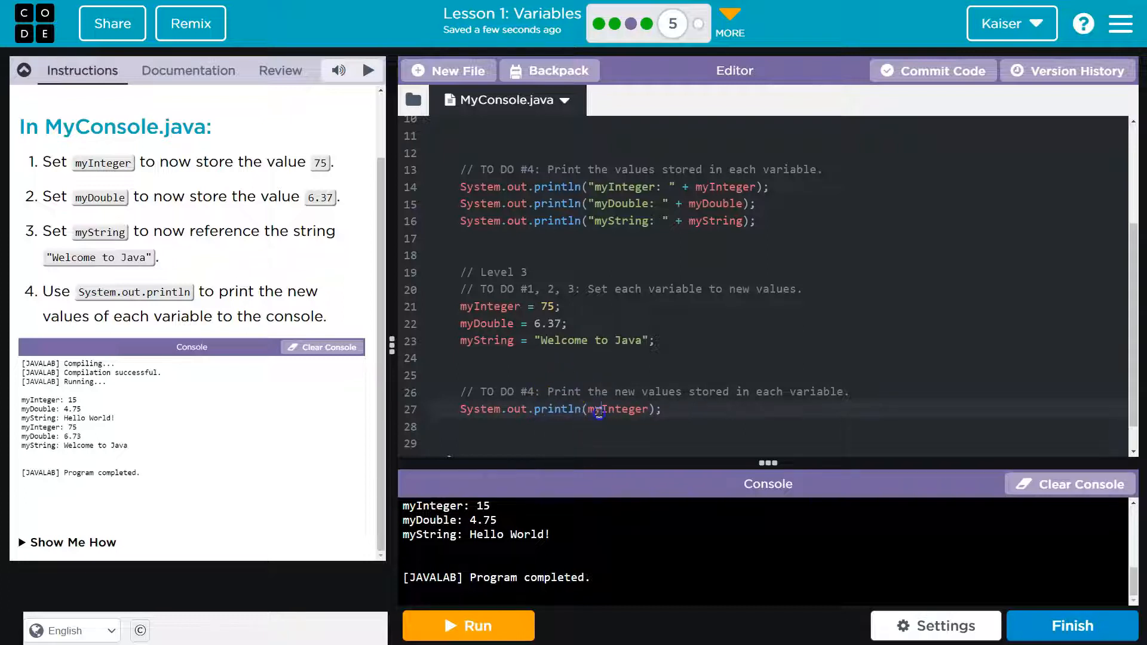
click(468, 626)
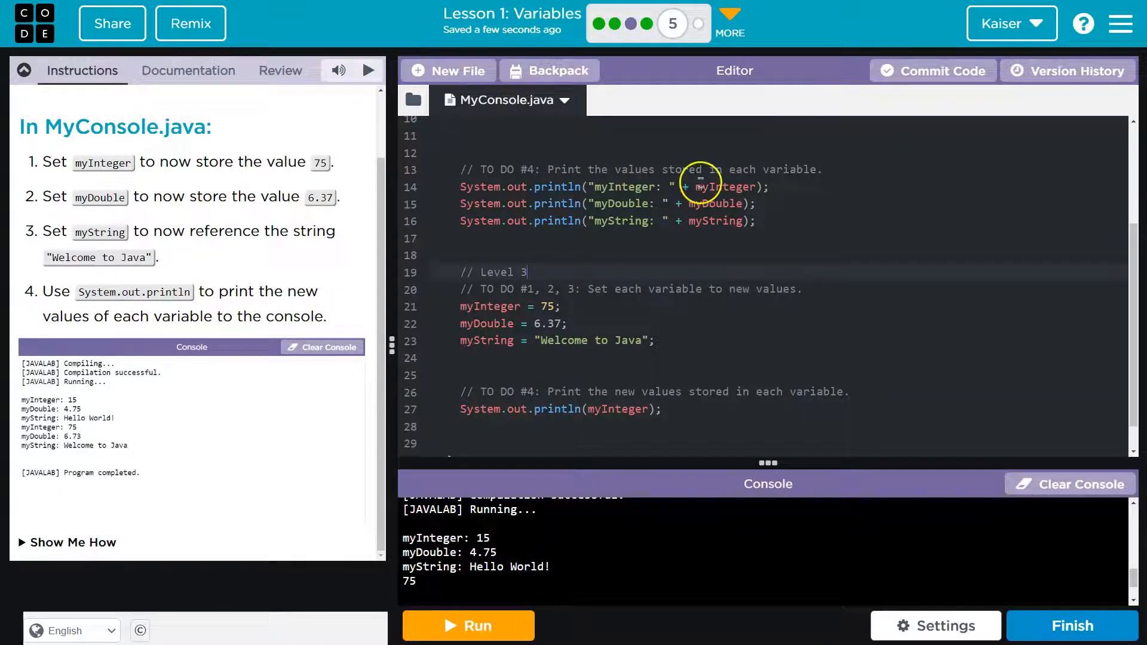
mouse_move(516, 566)
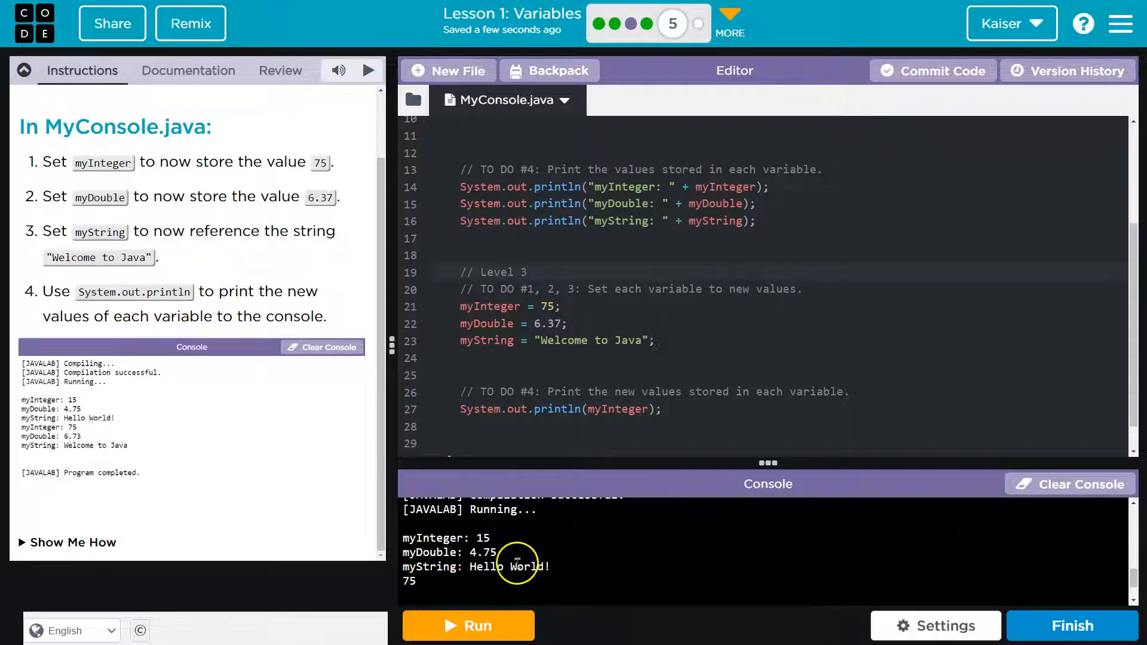
mouse_move(648, 232)
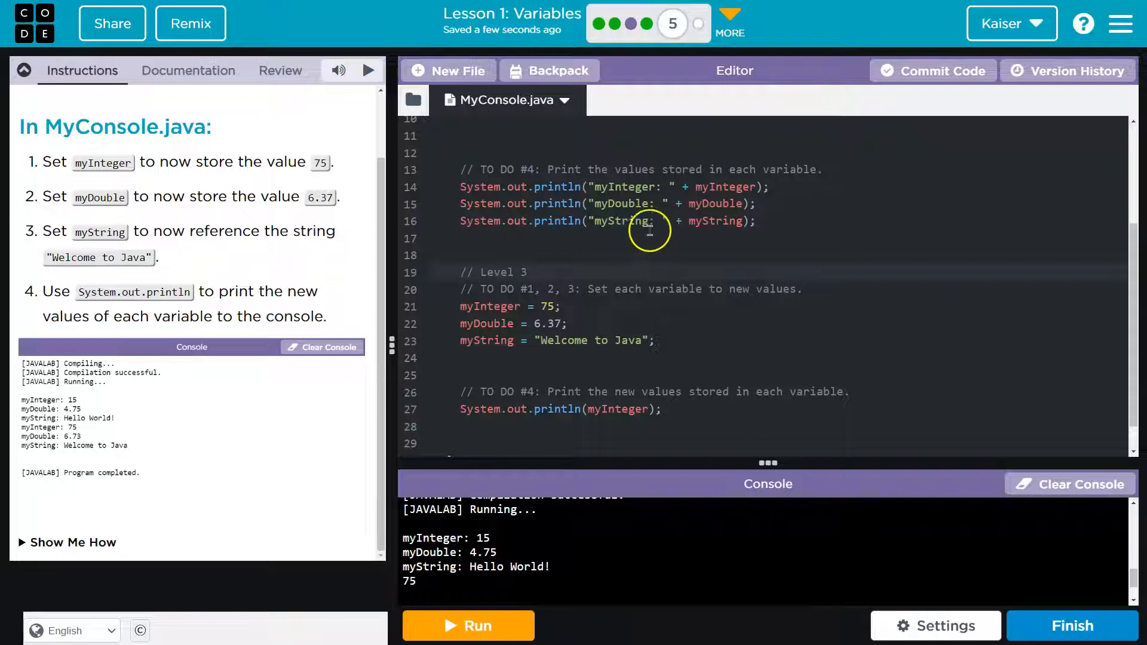
mouse_move(800, 194)
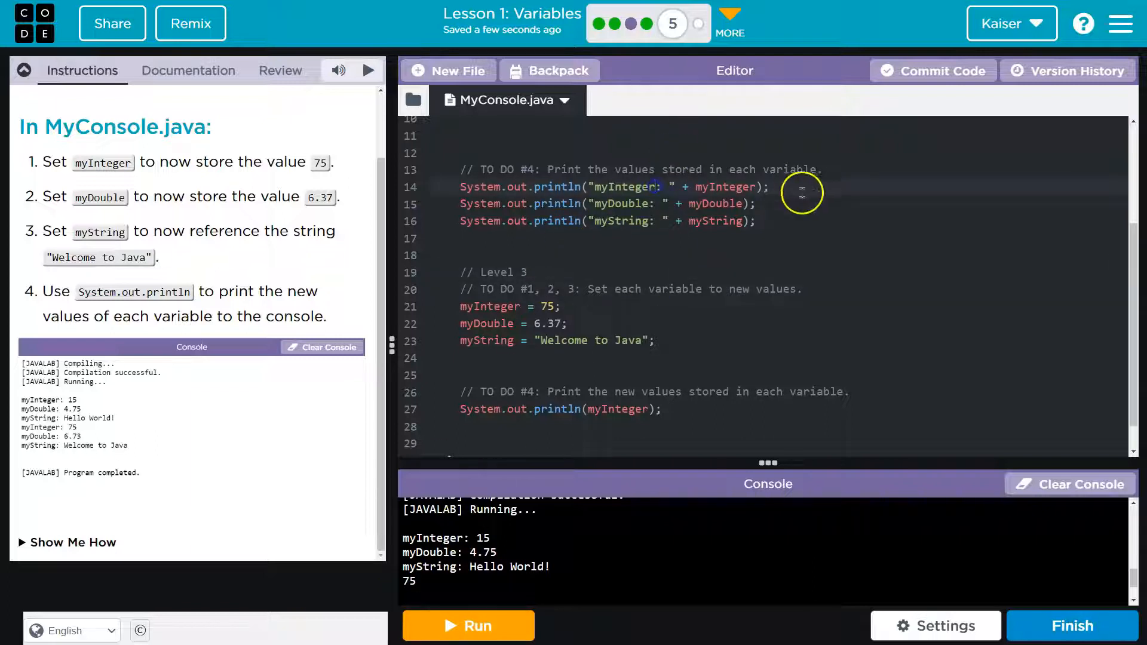
text(65t5t5)
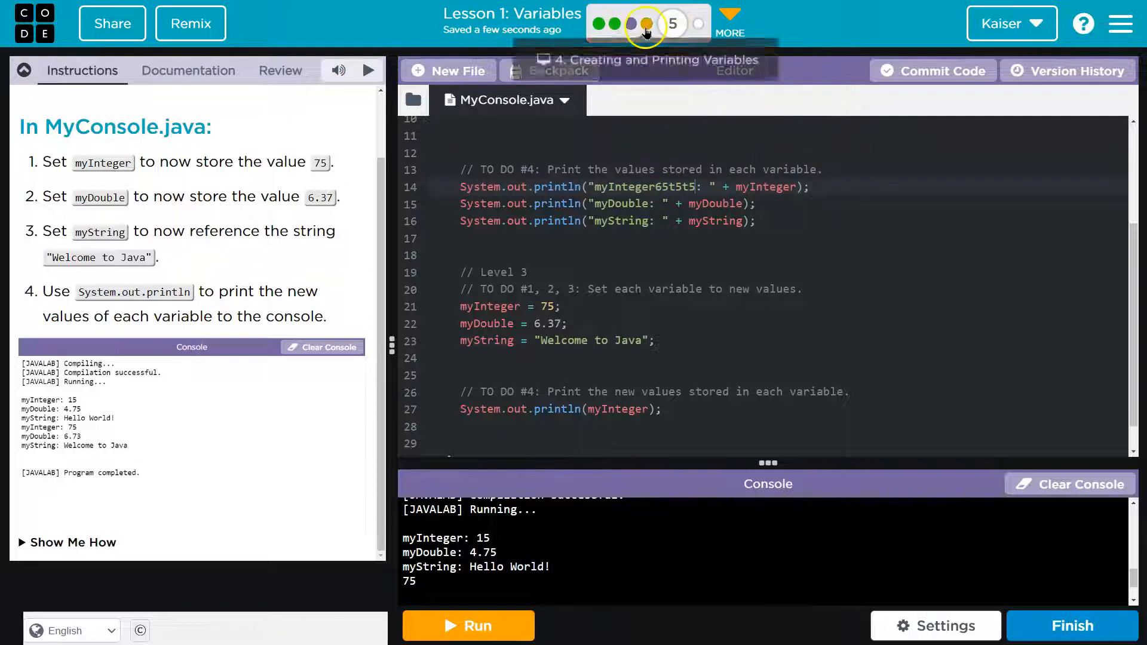
click(468, 626)
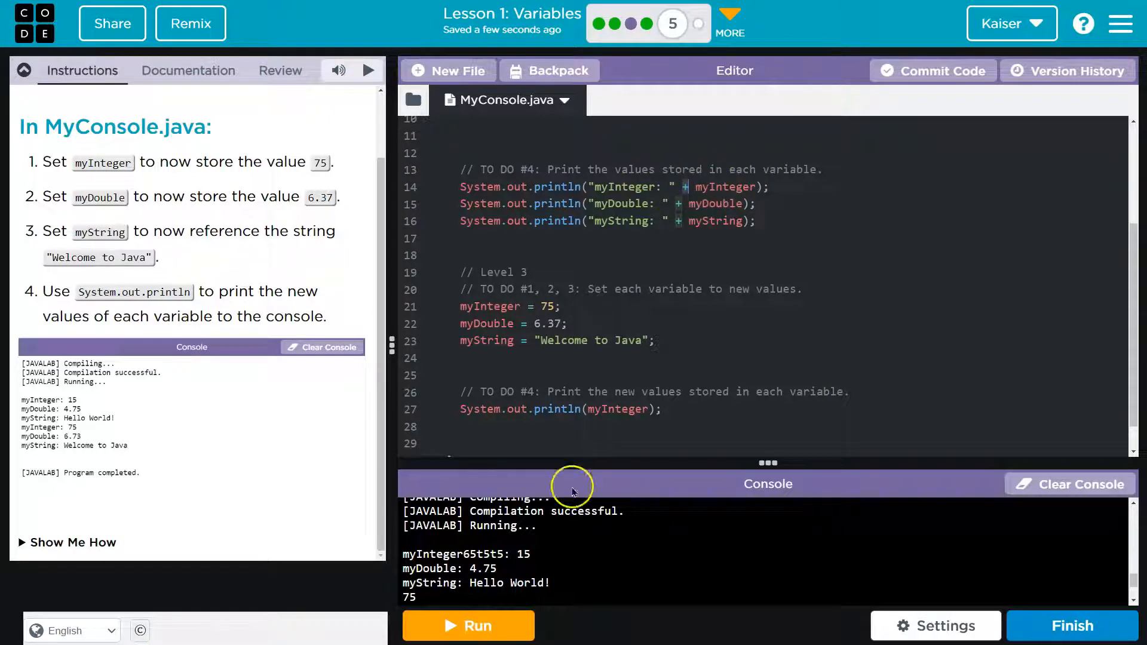
click(468, 626)
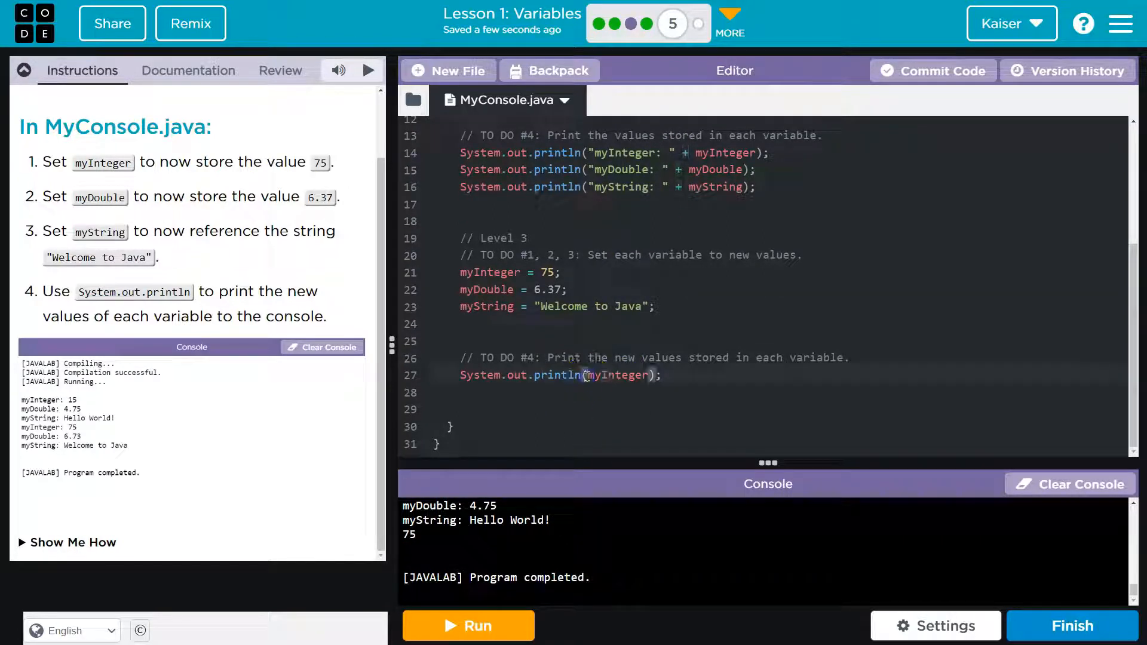
- Label line 27's output "myInteger: " and add System.out.println("myDouble: " + myDouble); on line 28
text(myInteger: " +)
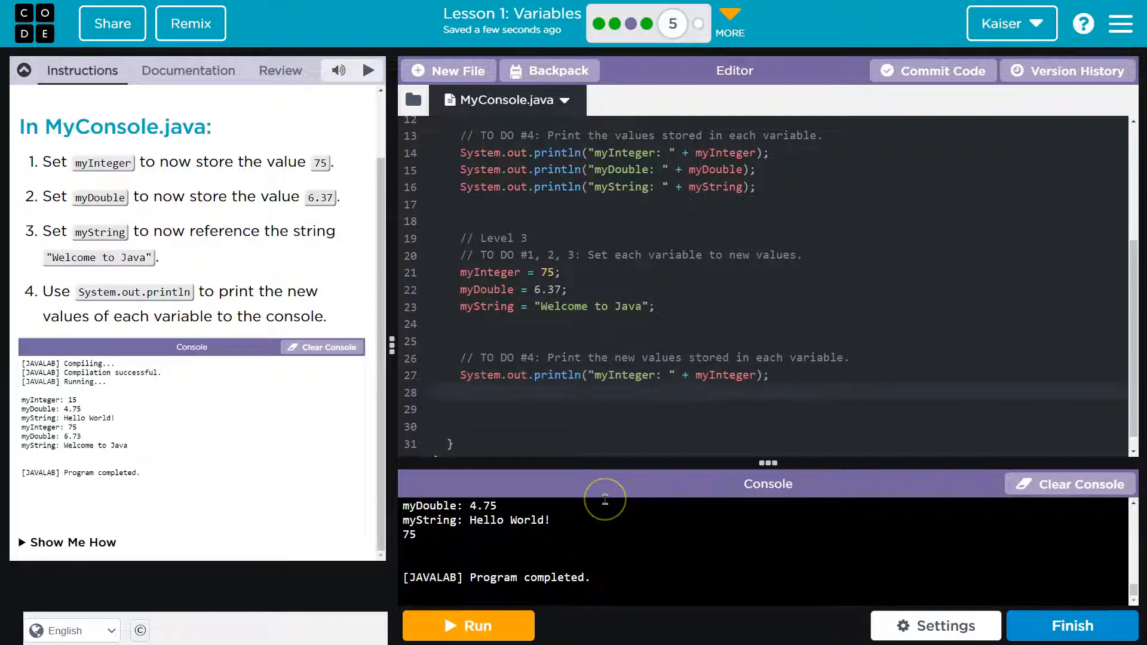
text(S)
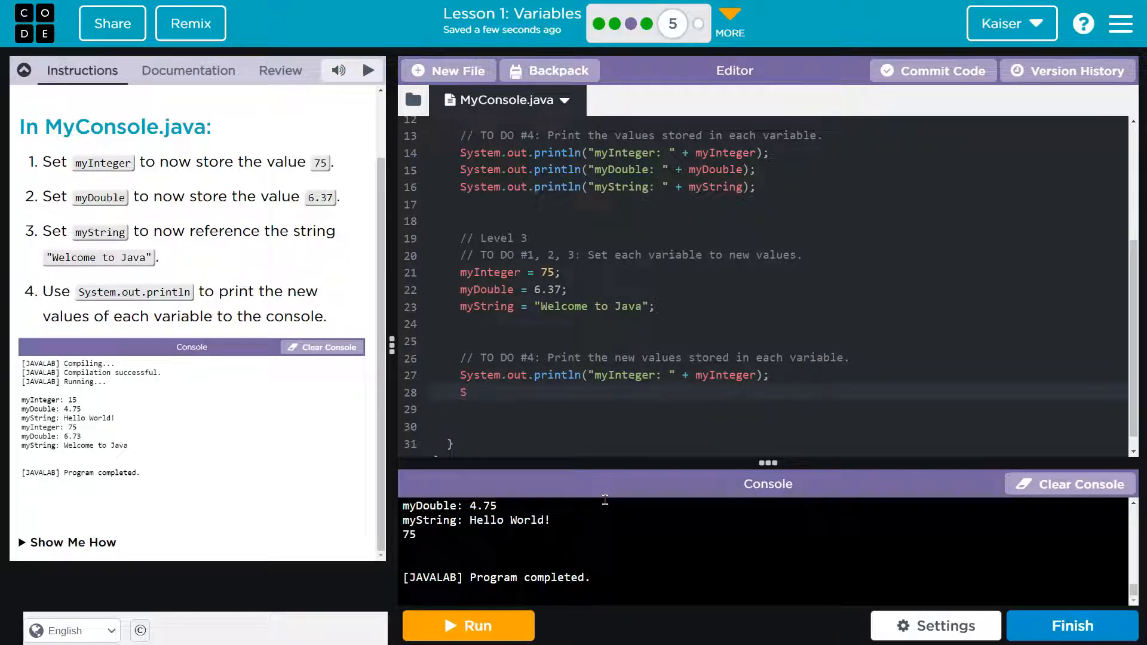
text(ystem)
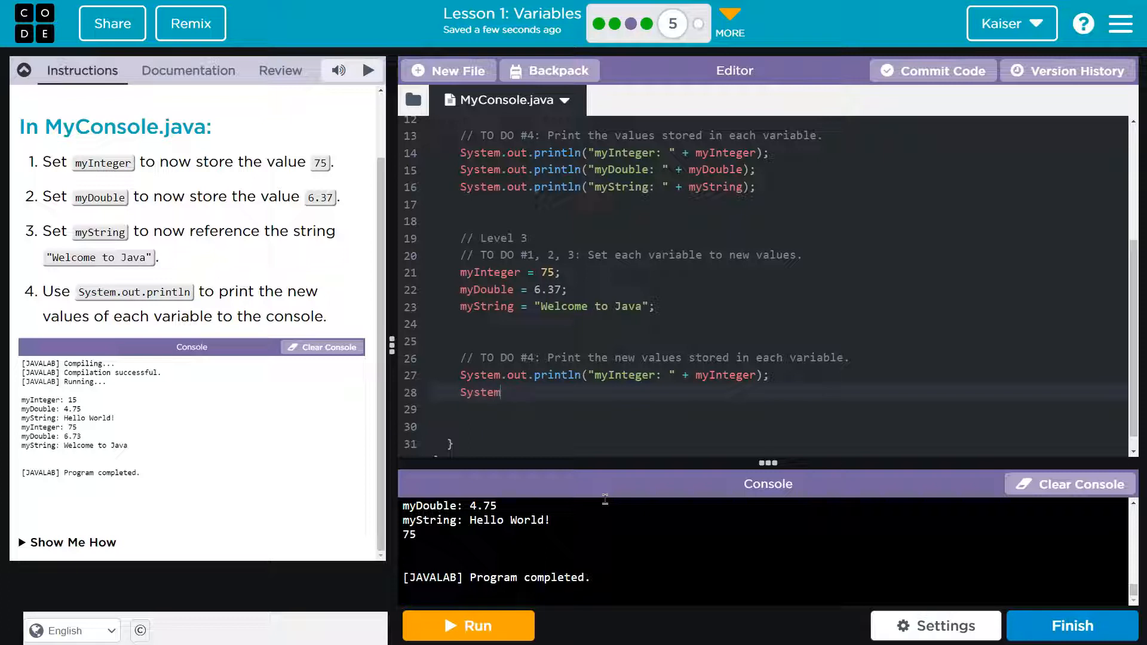
text(.out.println("my"))
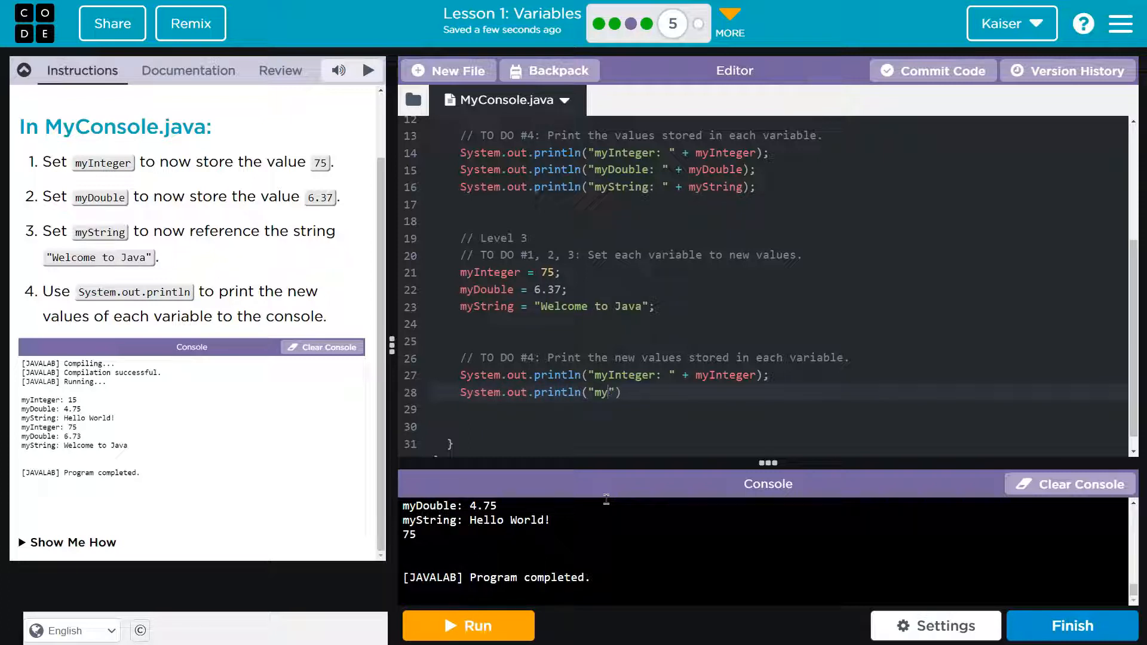
text(Double:)
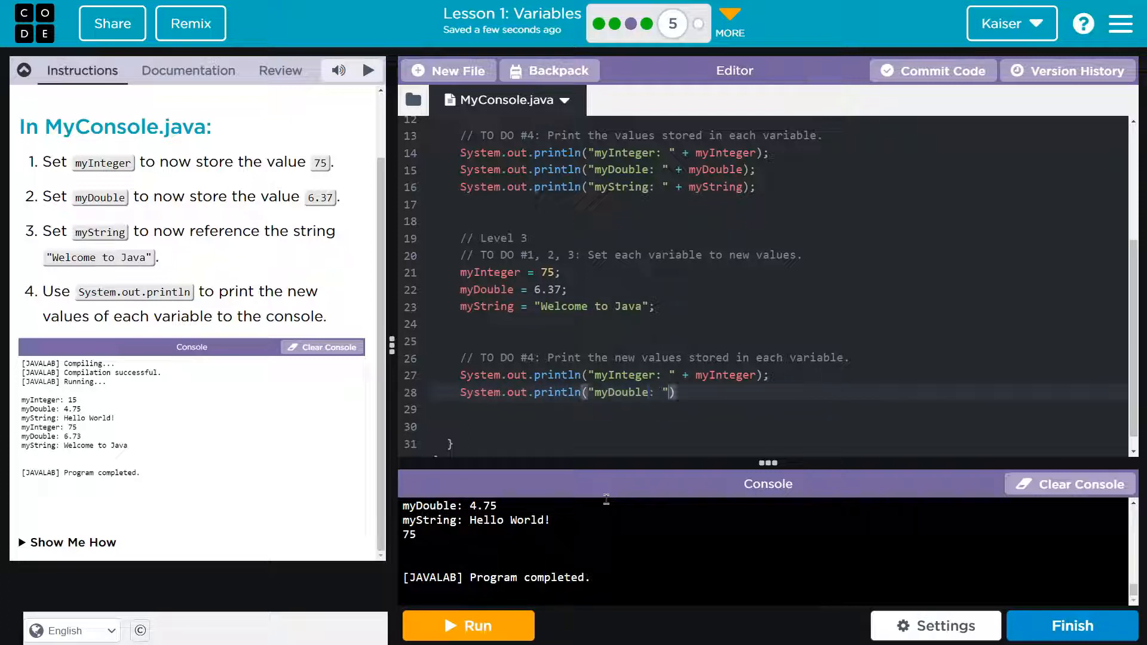
text(+ myDouble)
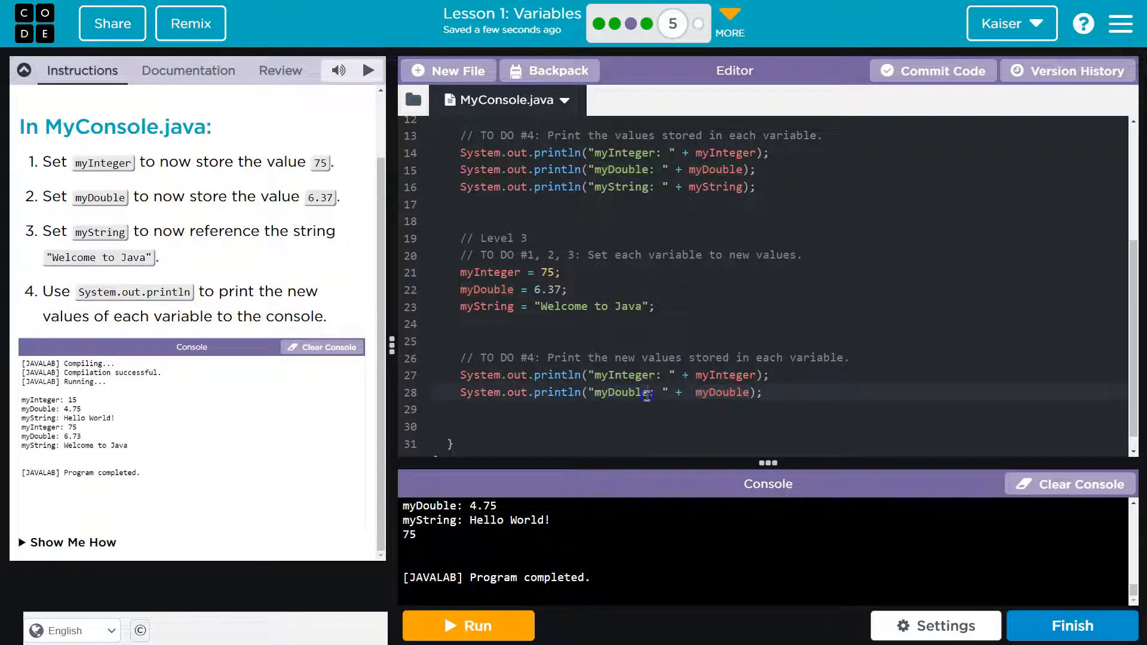
- Change the myDouble label to "myDoubleFREDDDD: " and run the program again
text(FREDDDD)
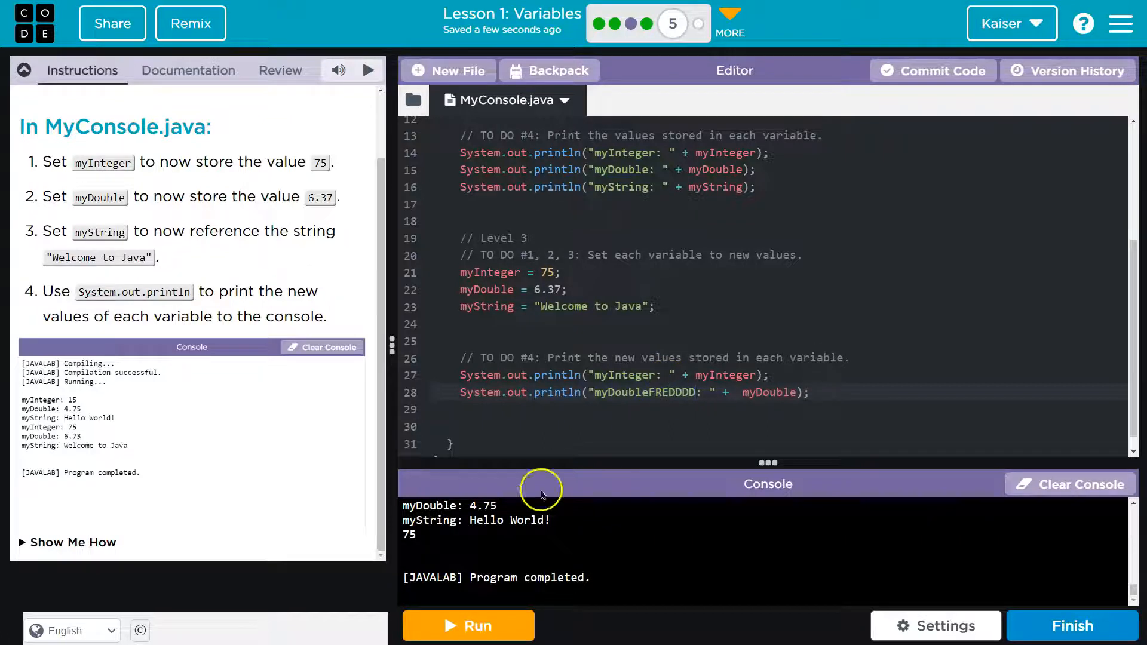
click(468, 626)
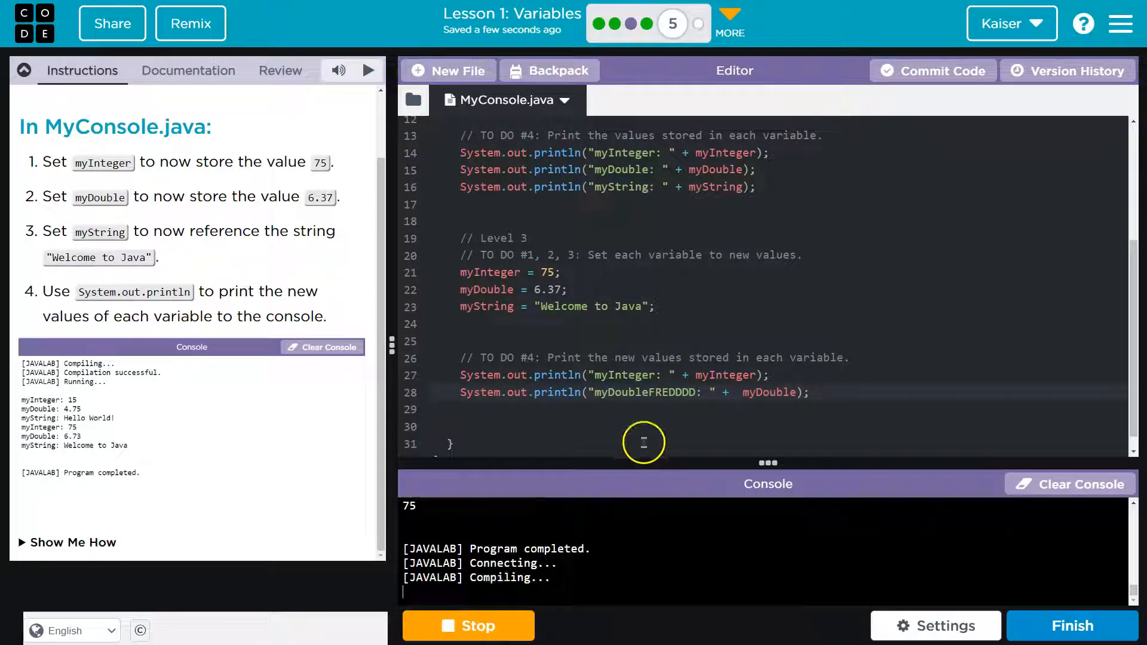